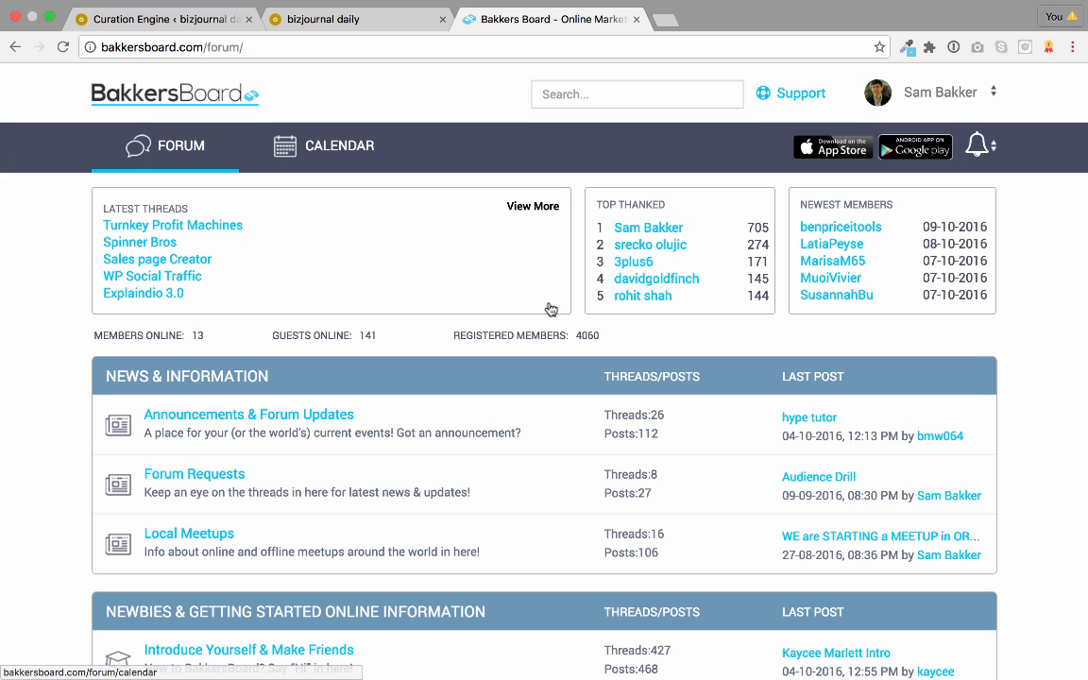
{"action": "mouse_move", "coordinate": [346, 187]}
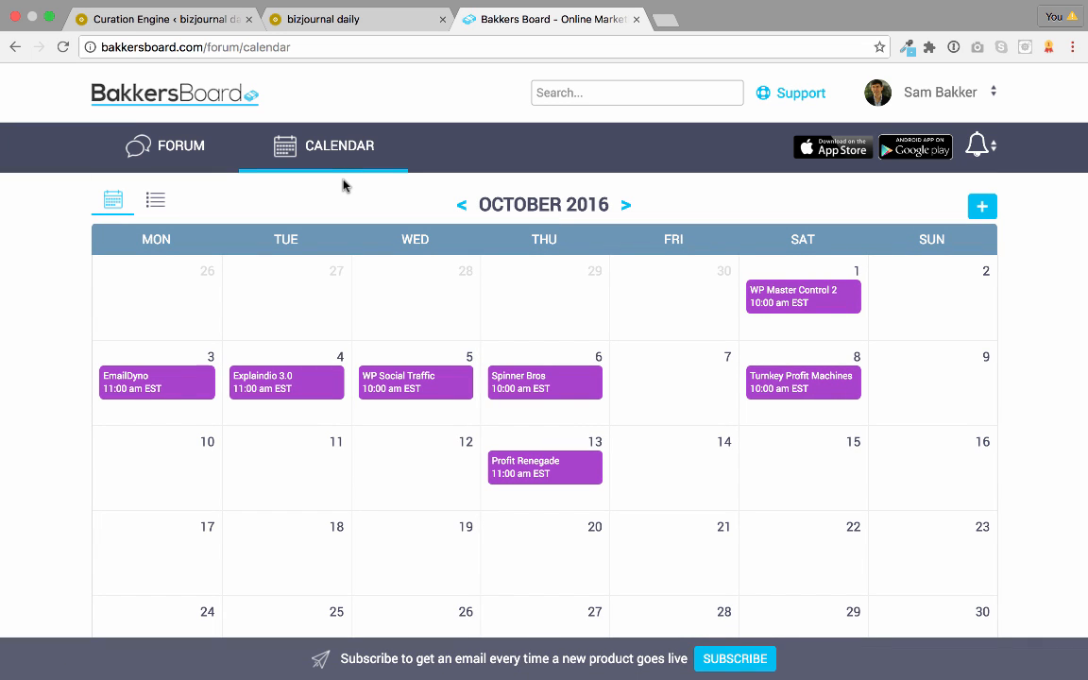
- Subscribe to new-product launch email alerts from the October 2016 calendar, then return to the forum
{"action": "left_click", "coordinate": [544, 382]}
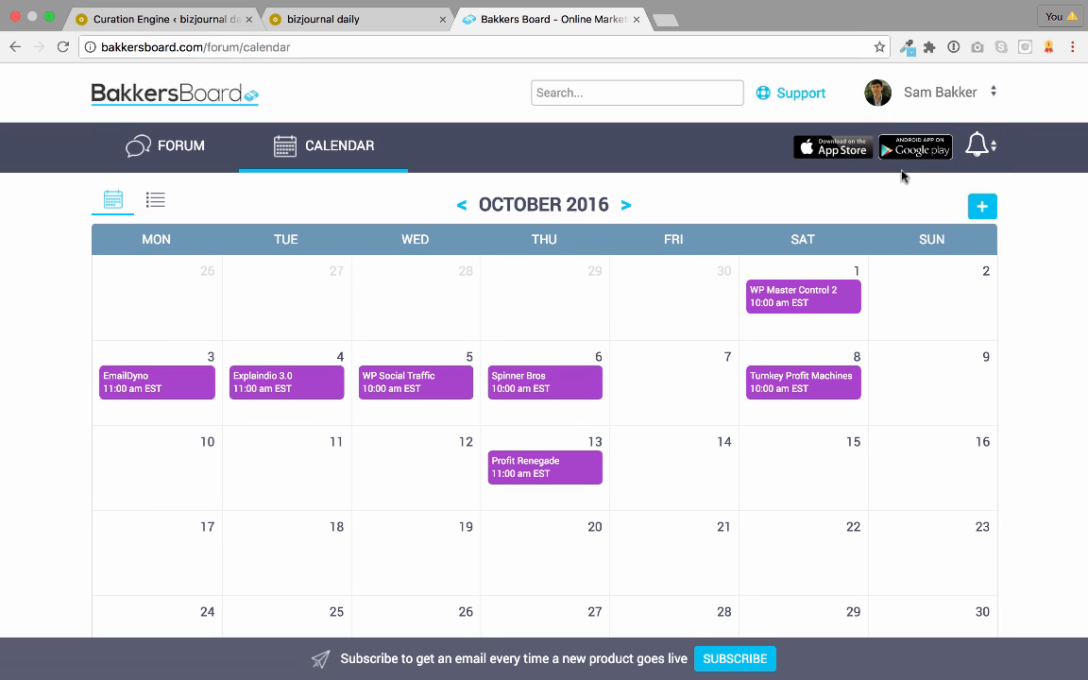
{"action": "mouse_move", "coordinate": [623, 186]}
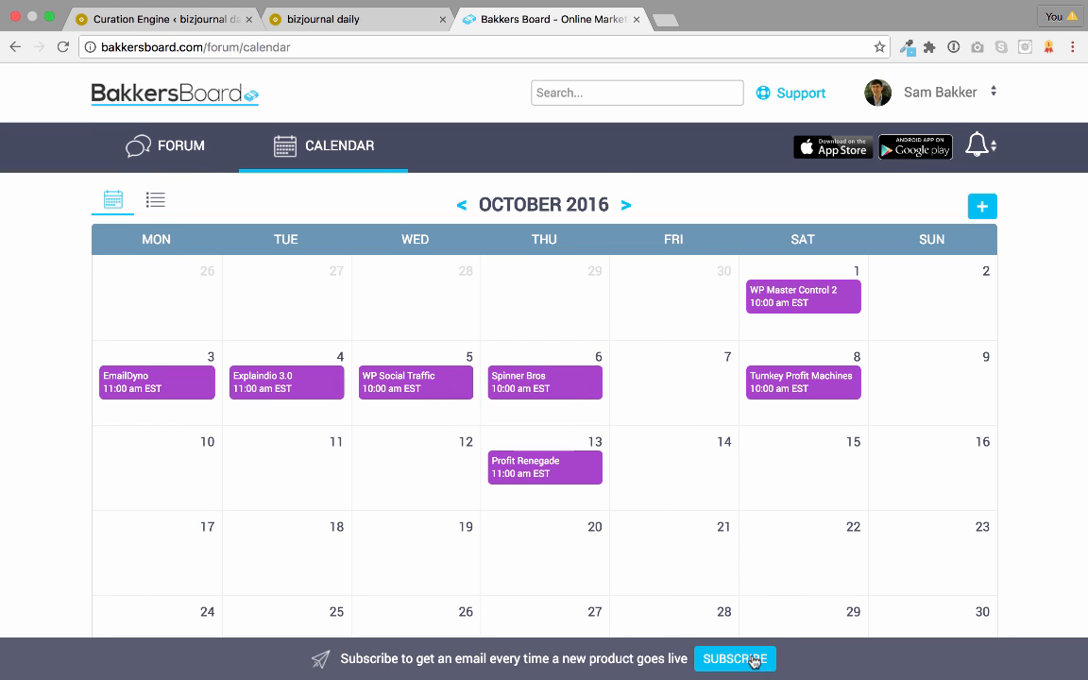
{"action": "left_click", "coordinate": [735, 657]}
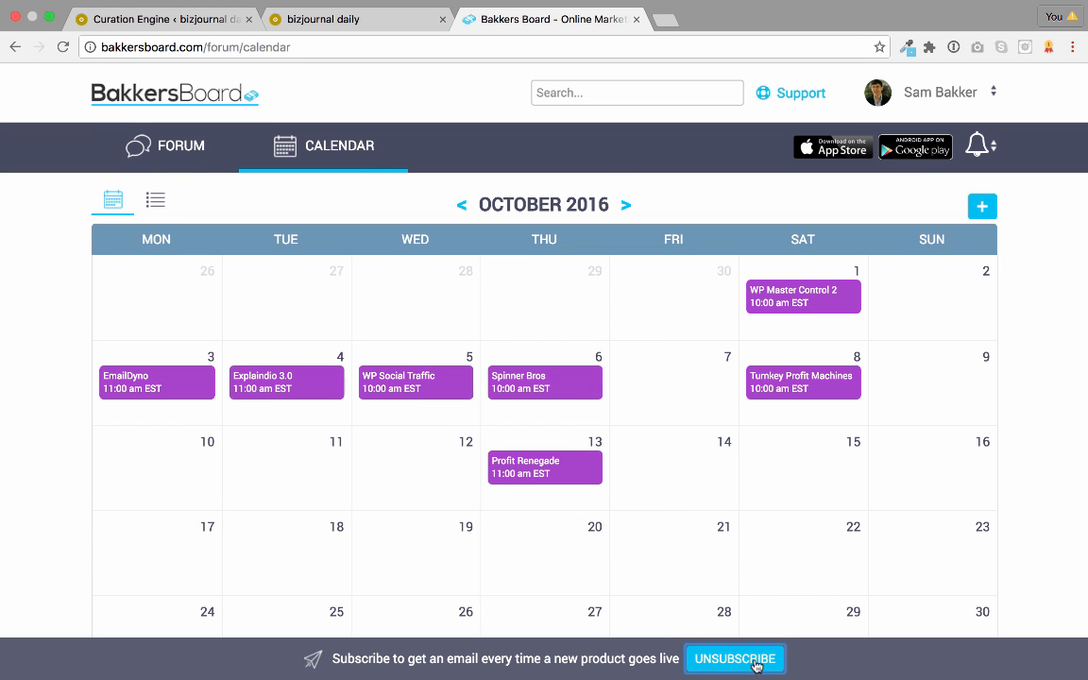
{"action": "left_click", "coordinate": [737, 658]}
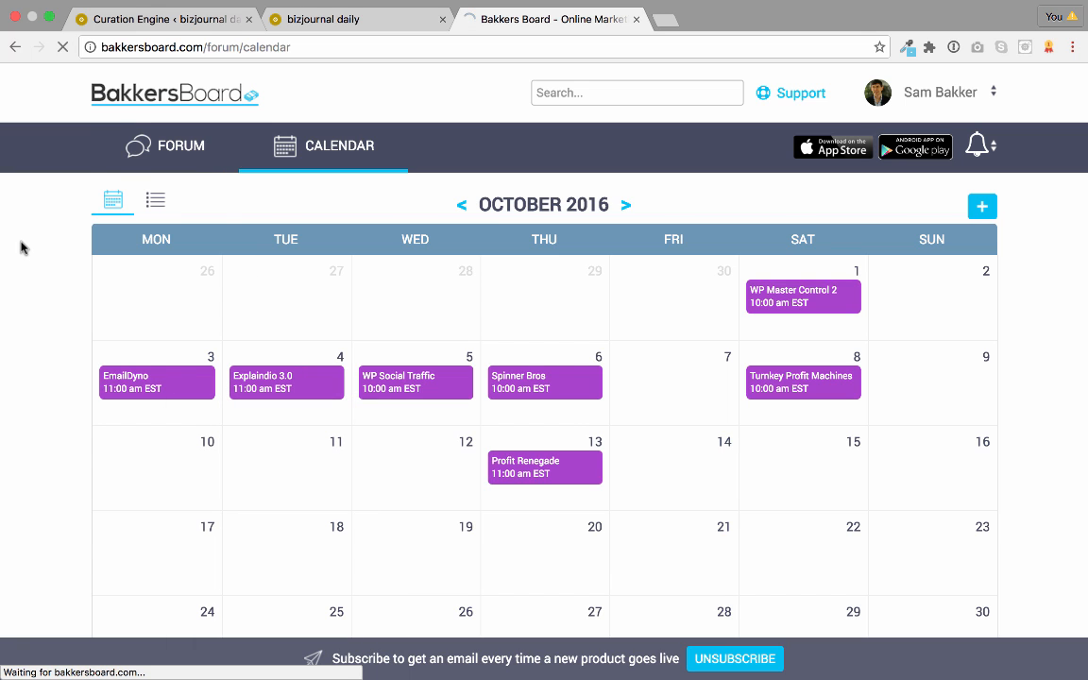
{"action": "left_click", "coordinate": [181, 146]}
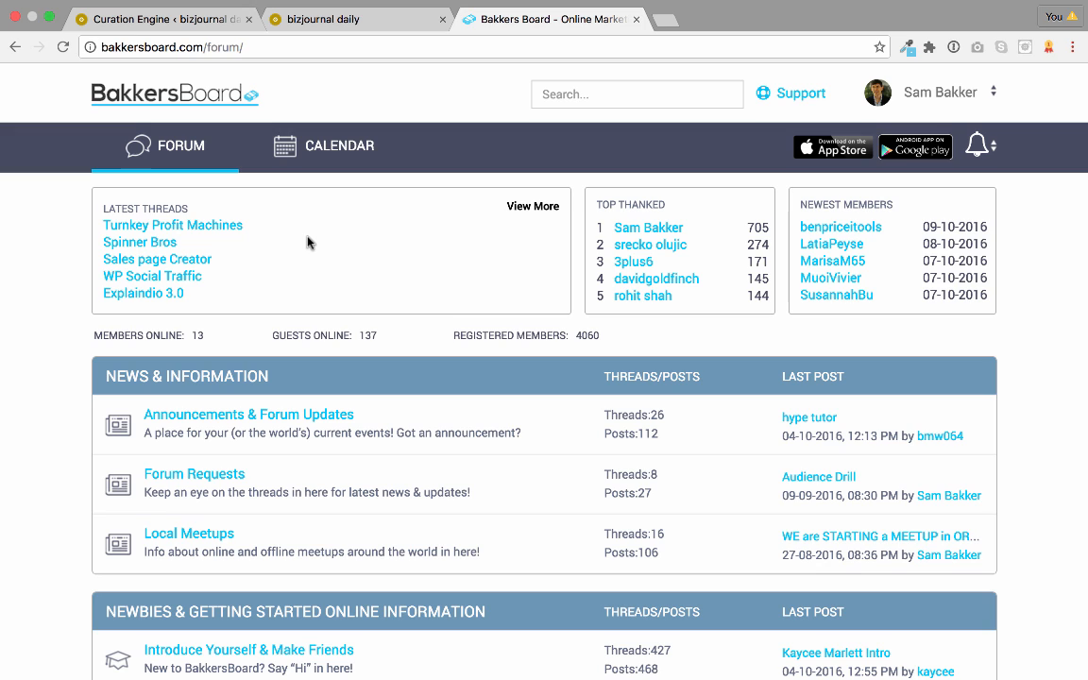
{"action": "mouse_move", "coordinate": [423, 276]}
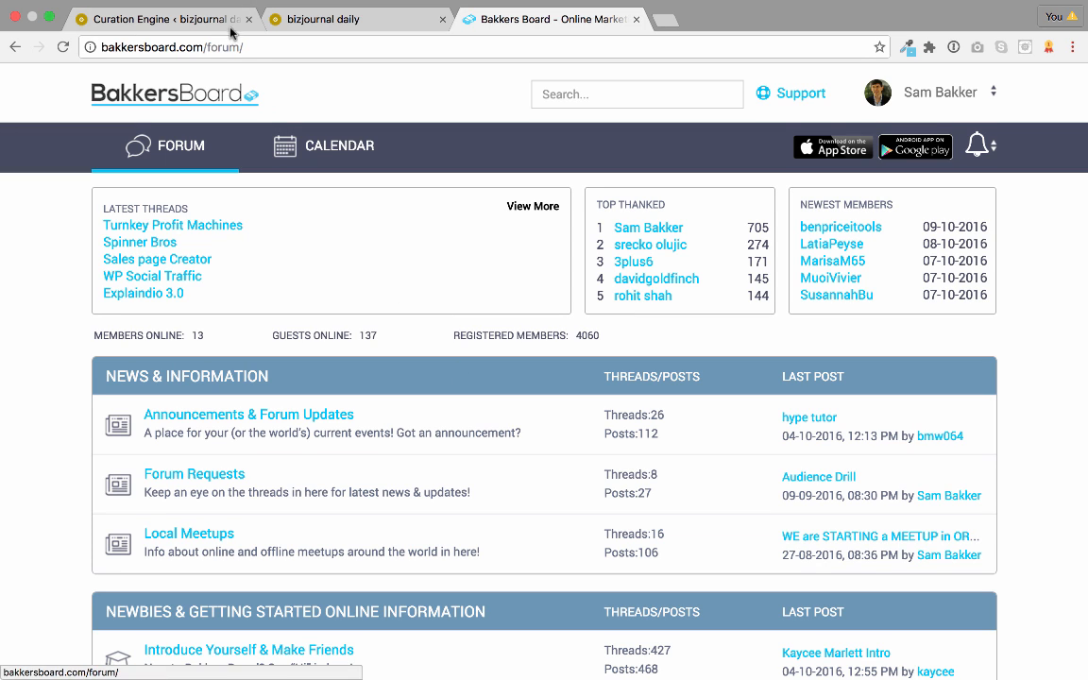
- Navigate the bizjournal daily homepage to its Free Watch Cleaning Kit page
{"action": "left_click", "coordinate": [166, 19]}
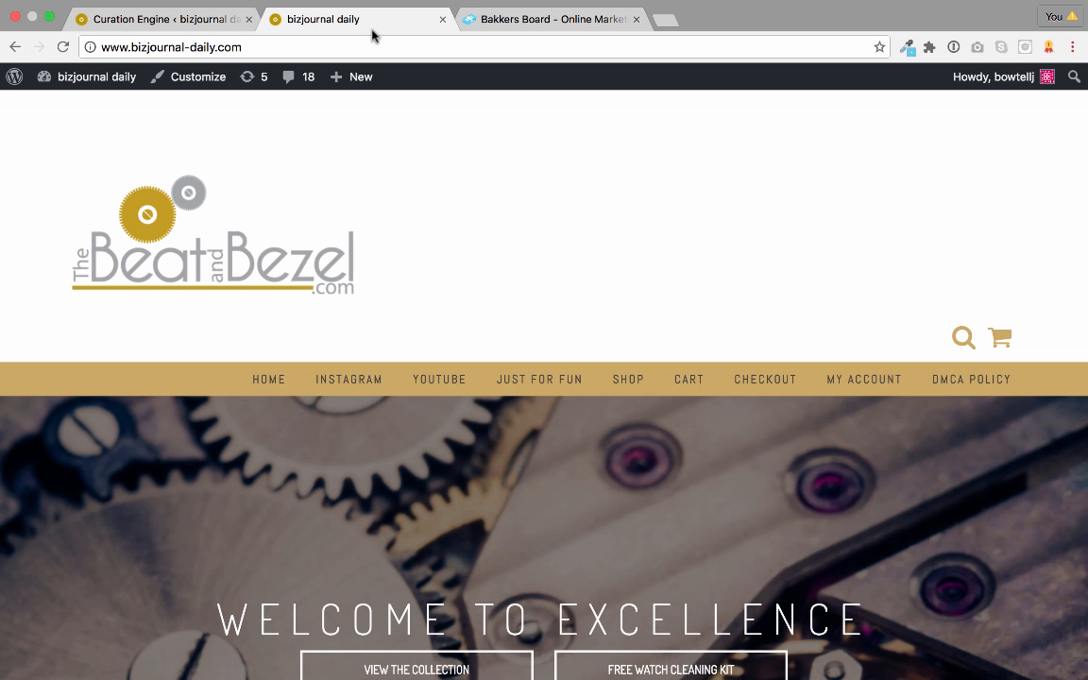
{"action": "scroll", "scroll_direction": "down", "scroll_amount": 3}
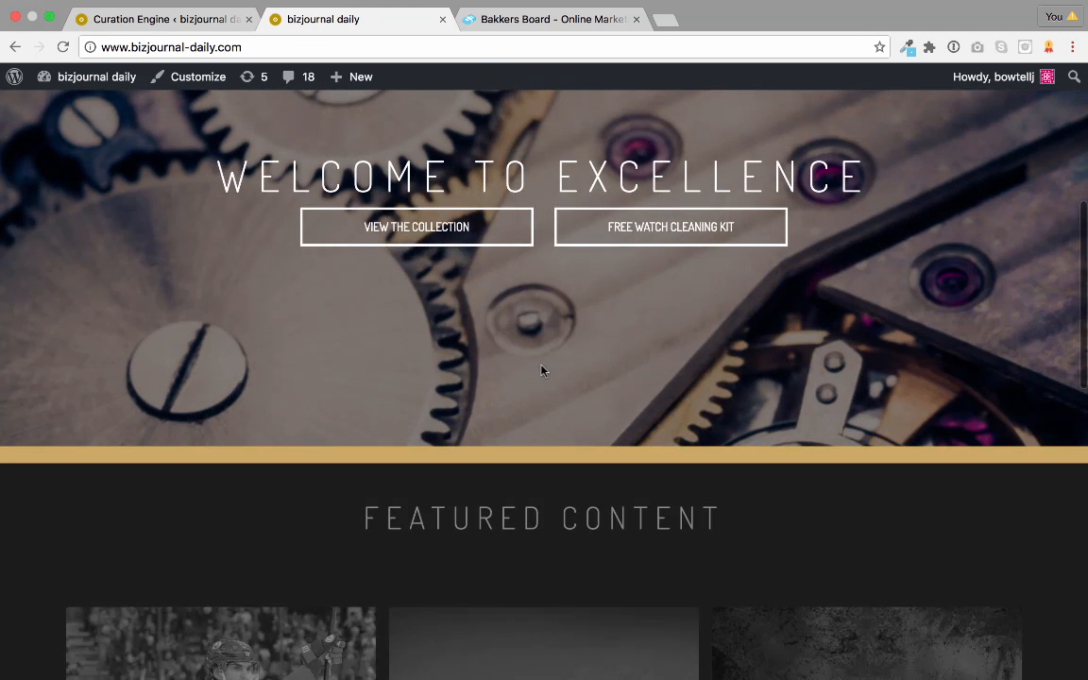
{"action": "scroll", "scroll_direction": "down", "scroll_amount": 3}
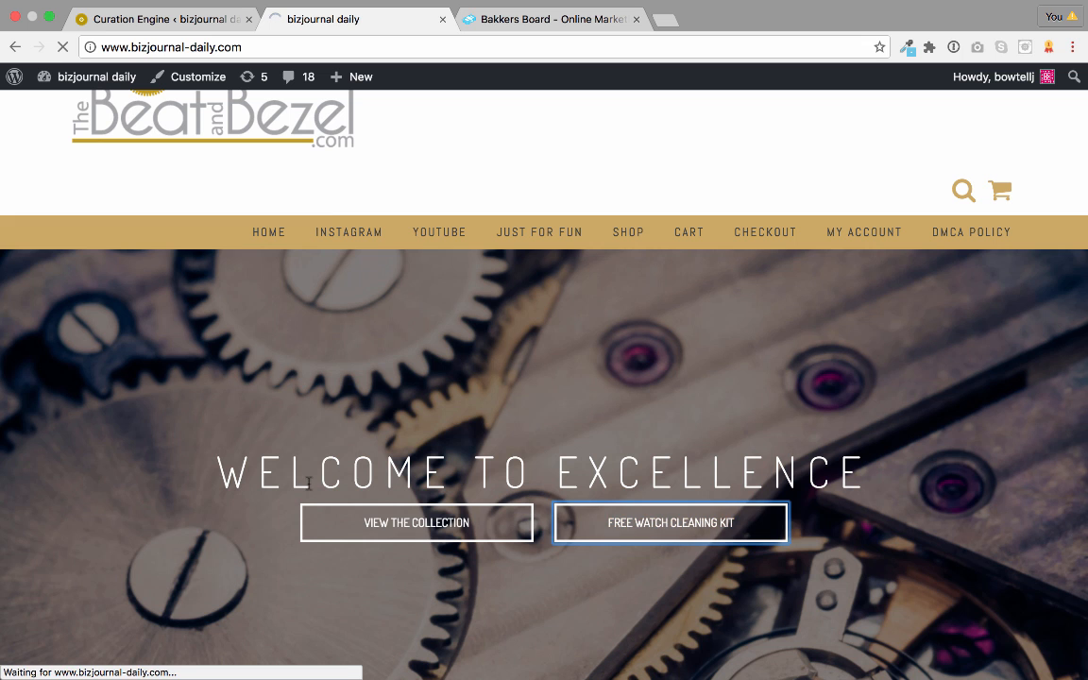
{"action": "left_click", "coordinate": [669, 521]}
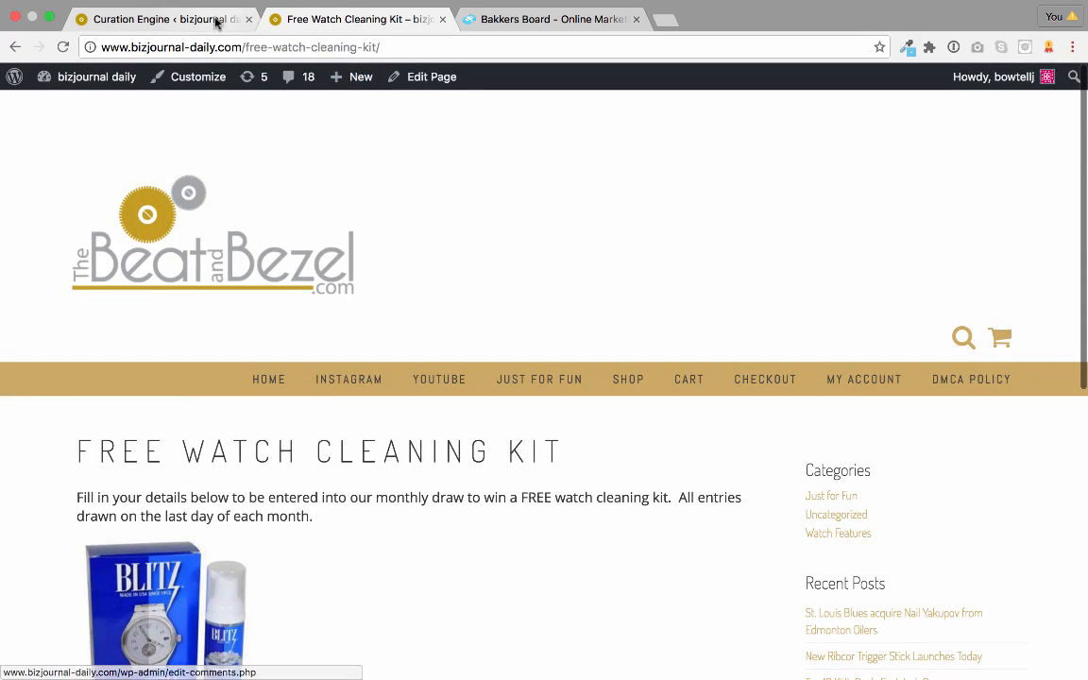
- Show the RSS Engine's saved feed URL table listing the Ravelry and Hockey World feeds
{"action": "left_click", "coordinate": [166, 19]}
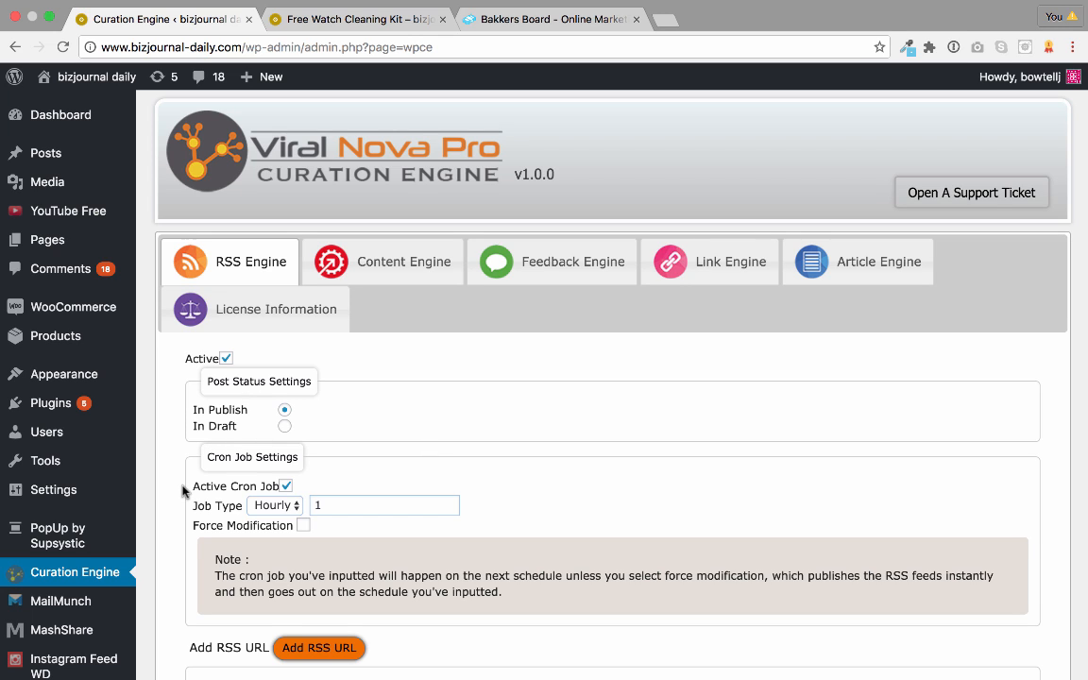
{"action": "mouse_move", "coordinate": [248, 433]}
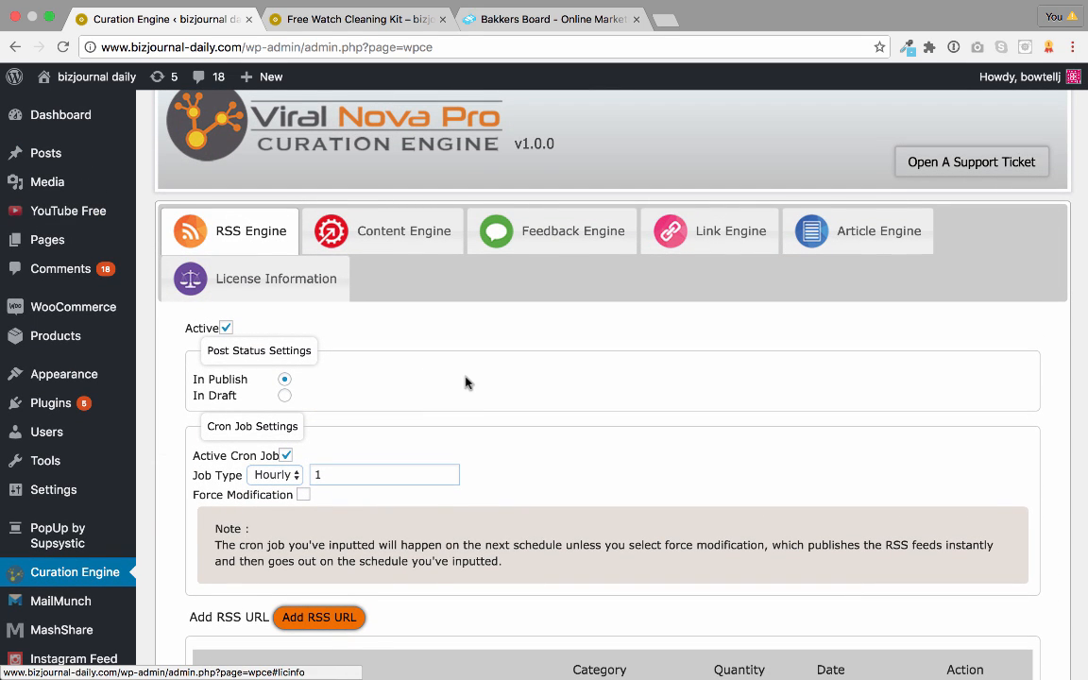
{"action": "scroll", "scroll_direction": "down", "scroll_amount": 3}
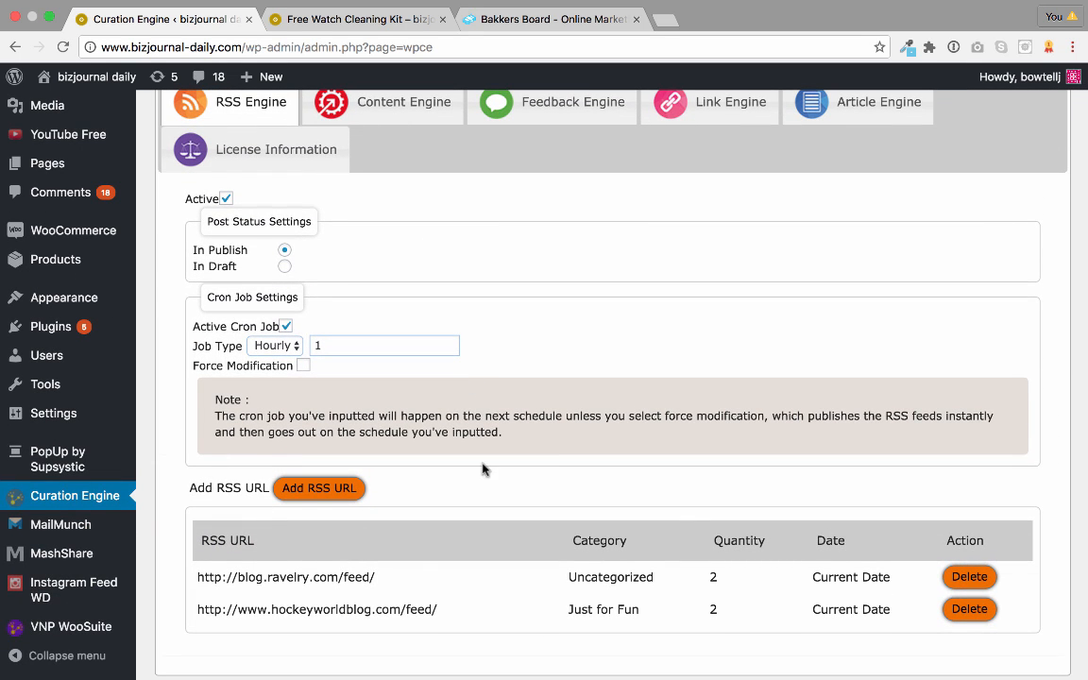
{"action": "scroll", "scroll_direction": "down", "scroll_amount": 3}
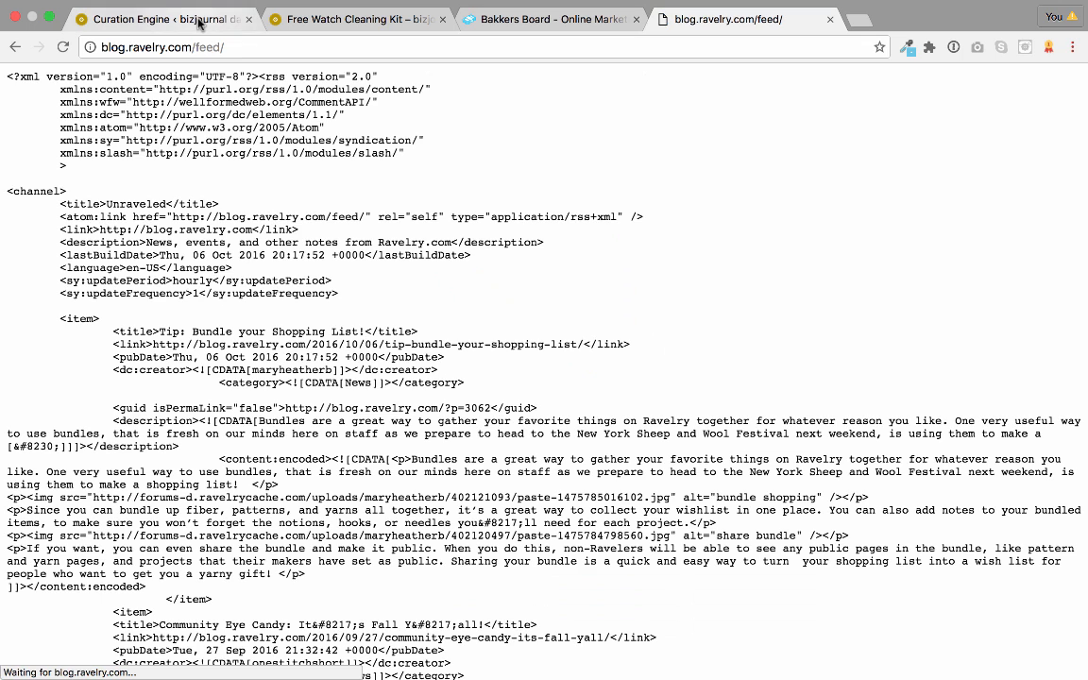
- Select the first item's link in the Ravelry feed XML and return to the Curation Engine settings
{"action": "scroll", "scroll_direction": "down", "scroll_amount": 3}
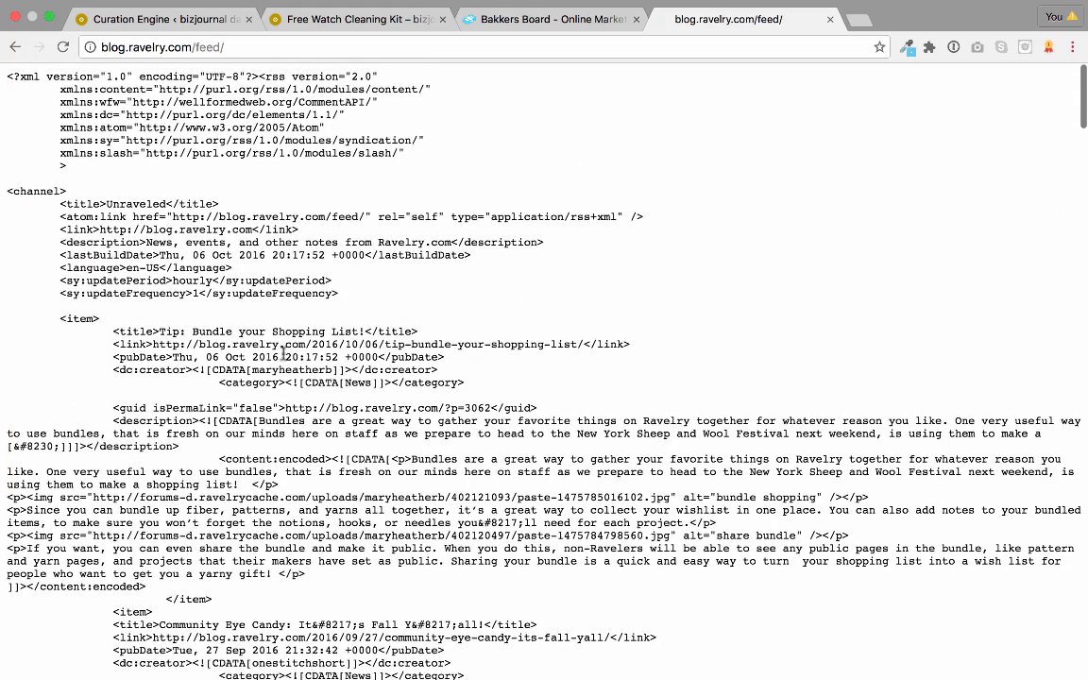
{"action": "double_click", "coordinate": [129, 344]}
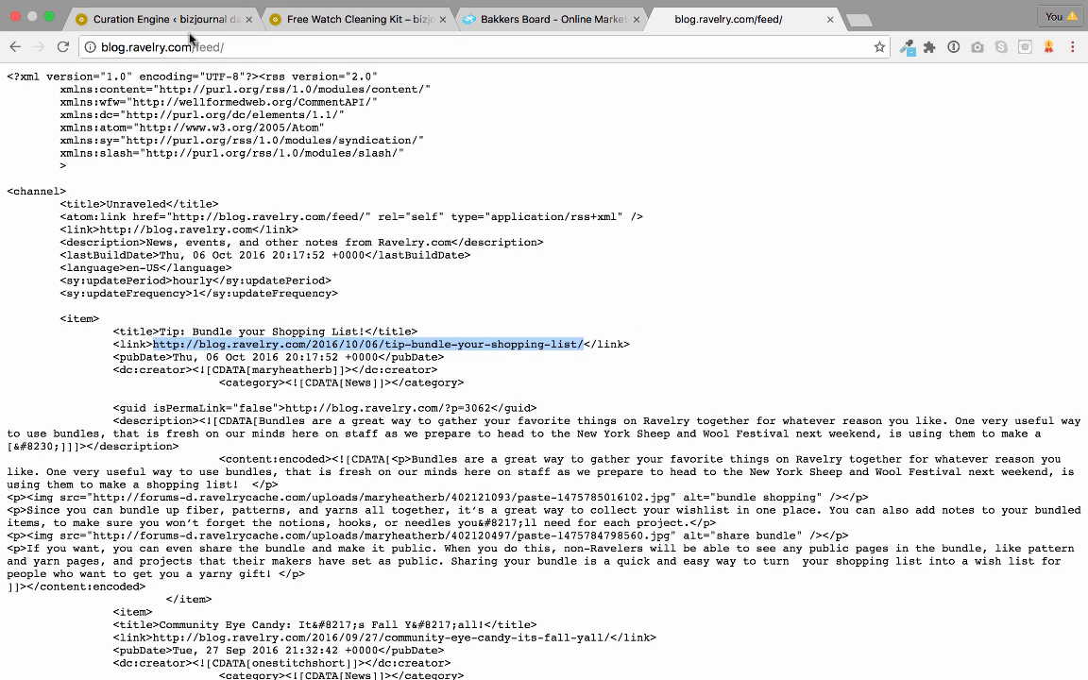
{"action": "left_click", "coordinate": [161, 19]}
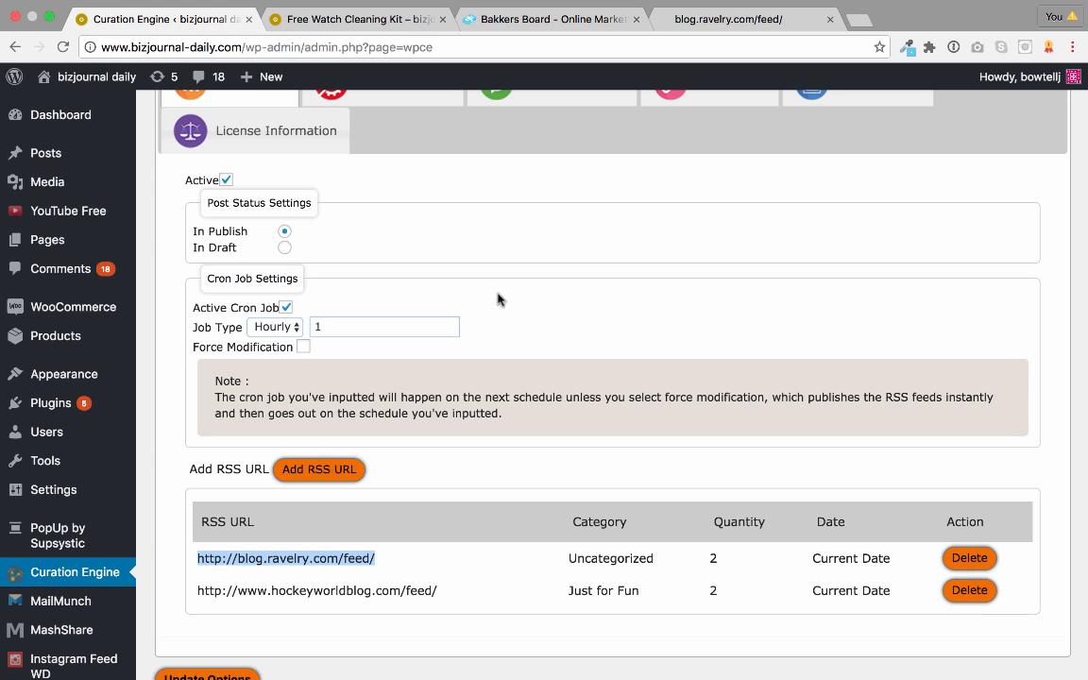
- Scroll the Curation Engine settings toward the Content Engine section
{"action": "scroll", "scroll_direction": "down", "scroll_amount": 3}
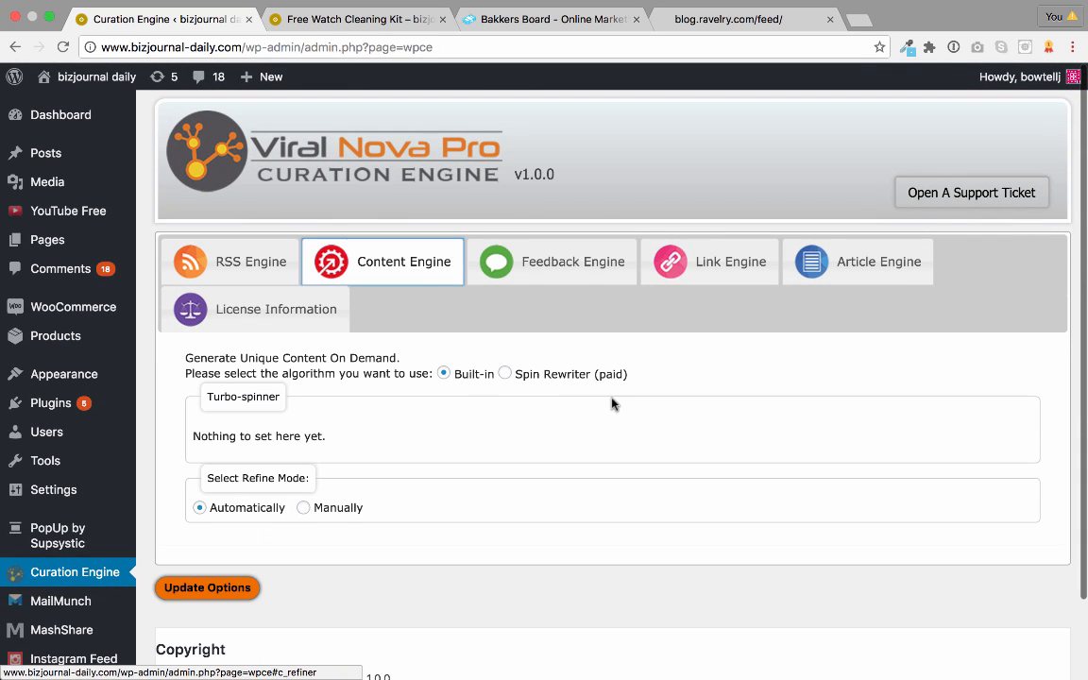
- Review the Content Engine settings, then show the Feedback Engine's comment drip settings and author URLs
{"action": "scroll", "scroll_direction": "down", "scroll_amount": 3}
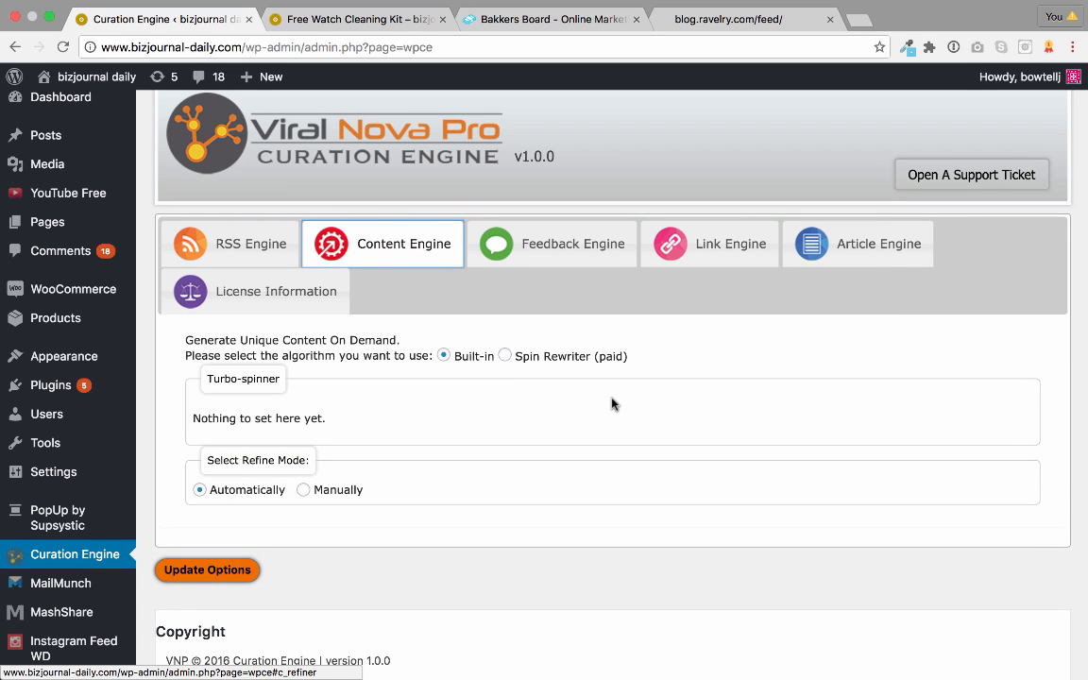
{"action": "scroll", "scroll_direction": "down", "scroll_amount": 3}
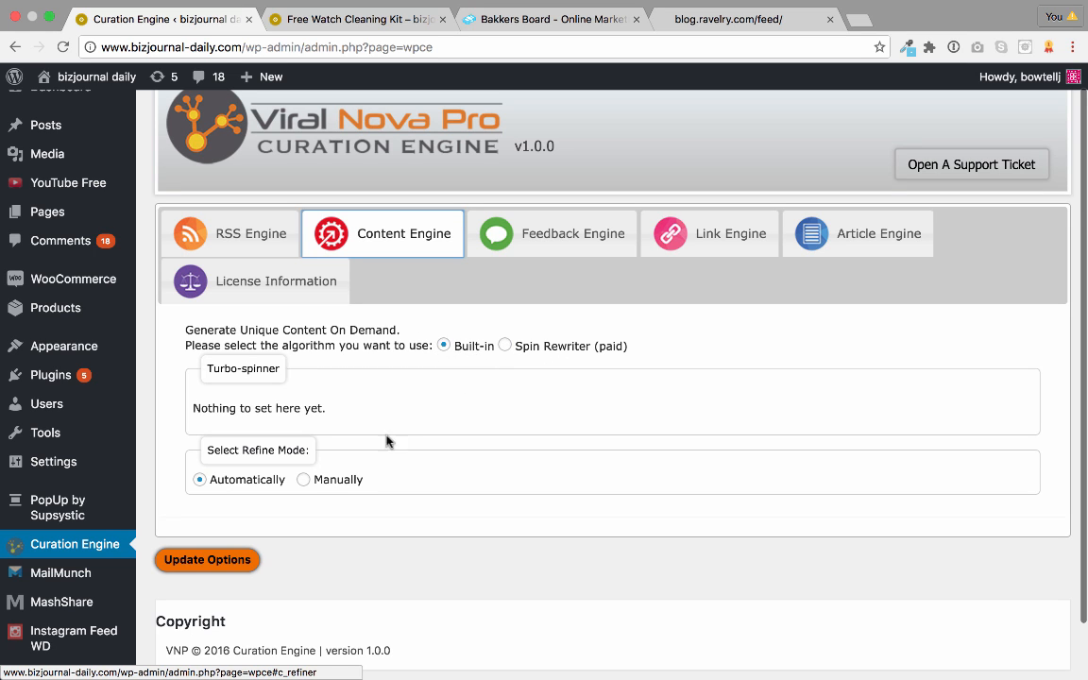
{"action": "scroll", "scroll_direction": "down", "scroll_amount": 3}
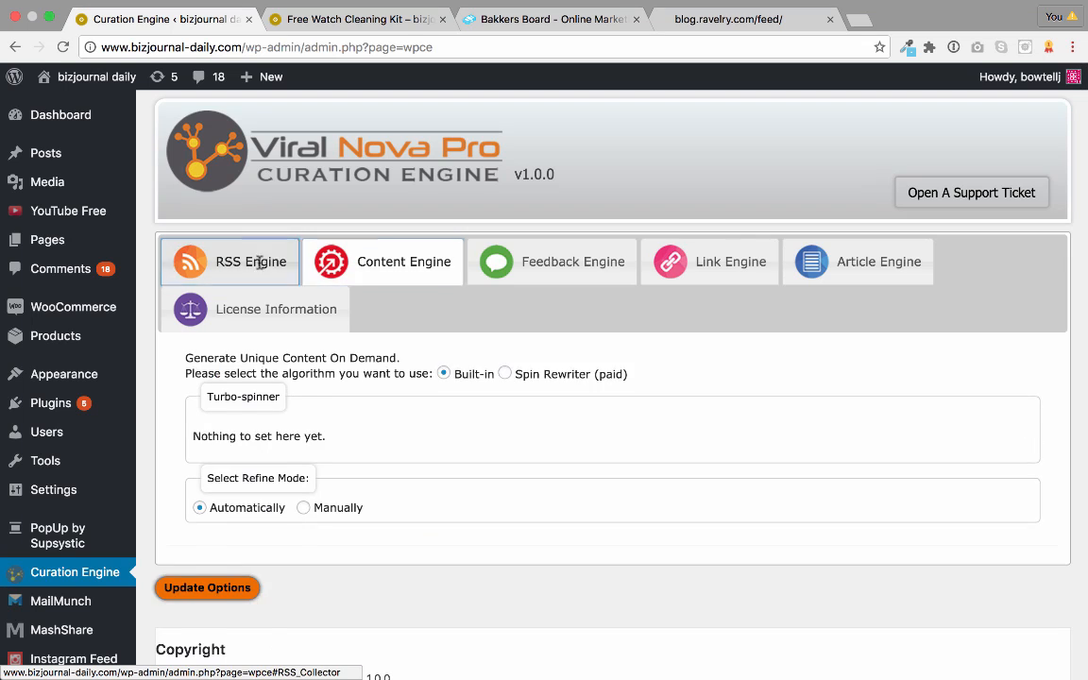
{"action": "scroll", "scroll_direction": "down", "scroll_amount": 3}
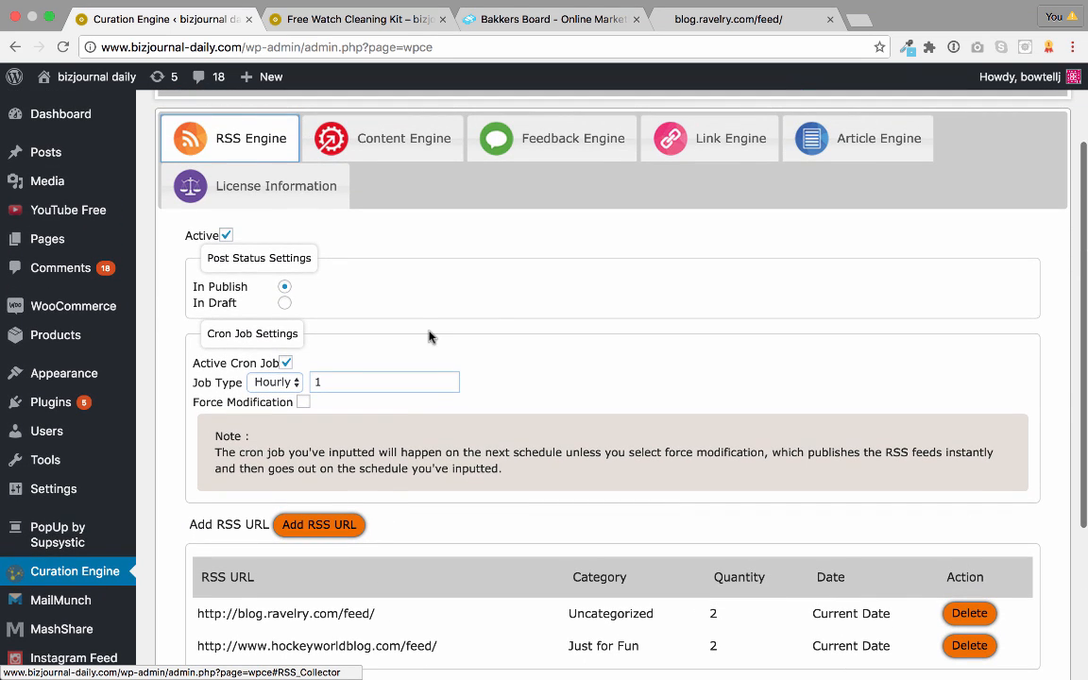
{"action": "left_click", "coordinate": [404, 138]}
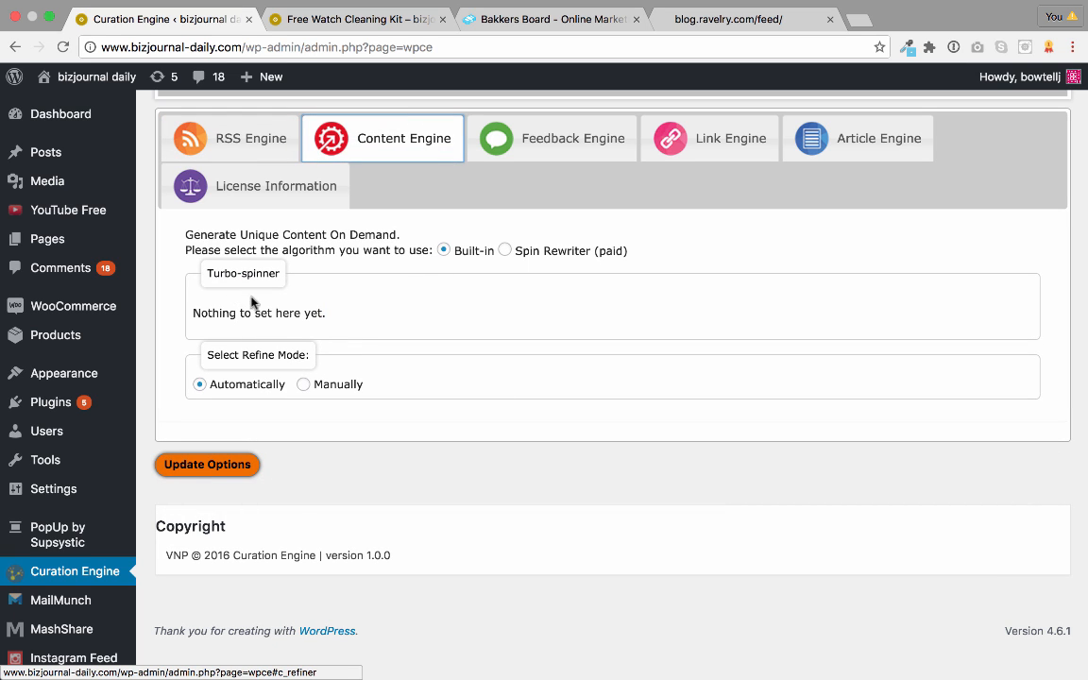
{"action": "mouse_move", "coordinate": [571, 255]}
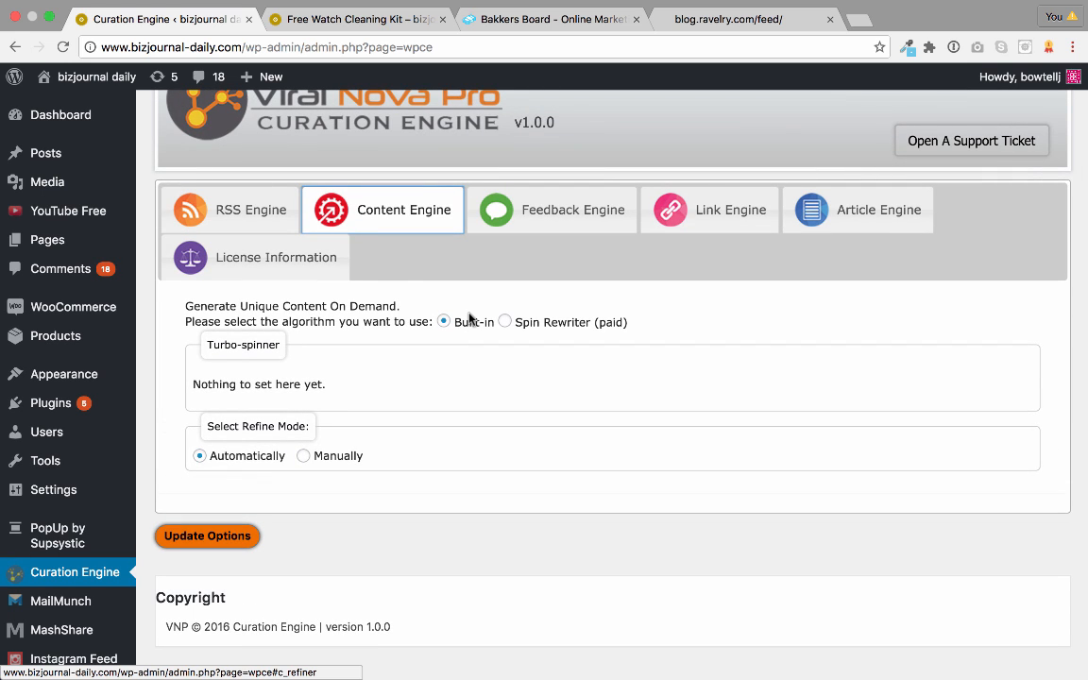
{"action": "mouse_move", "coordinate": [45, 153]}
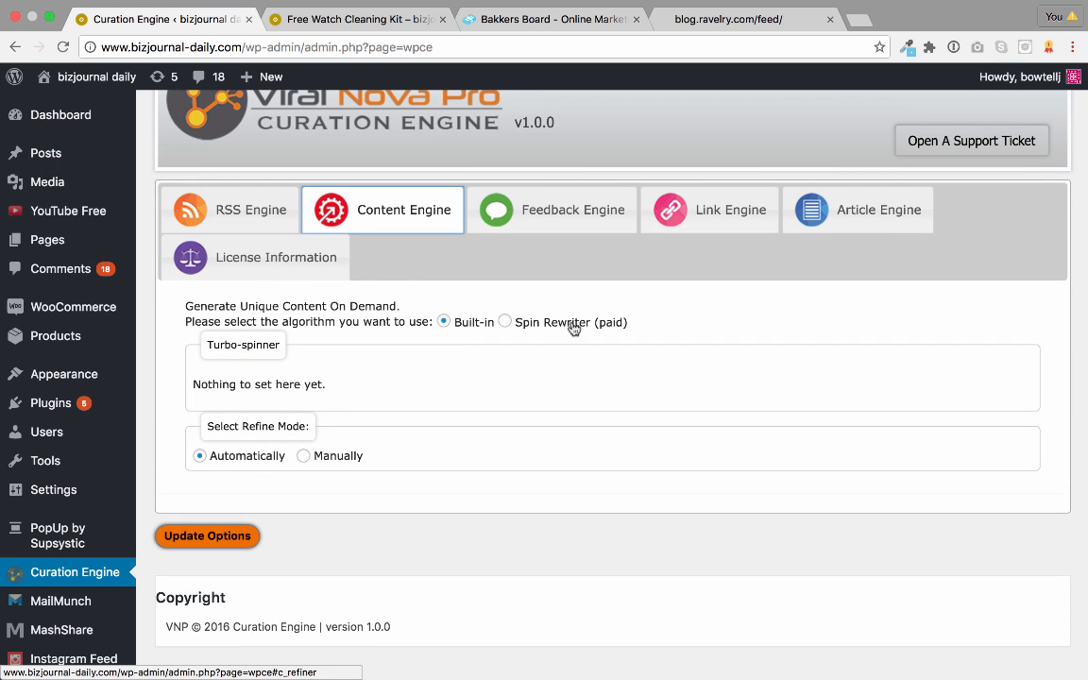
{"action": "left_click", "coordinate": [552, 210]}
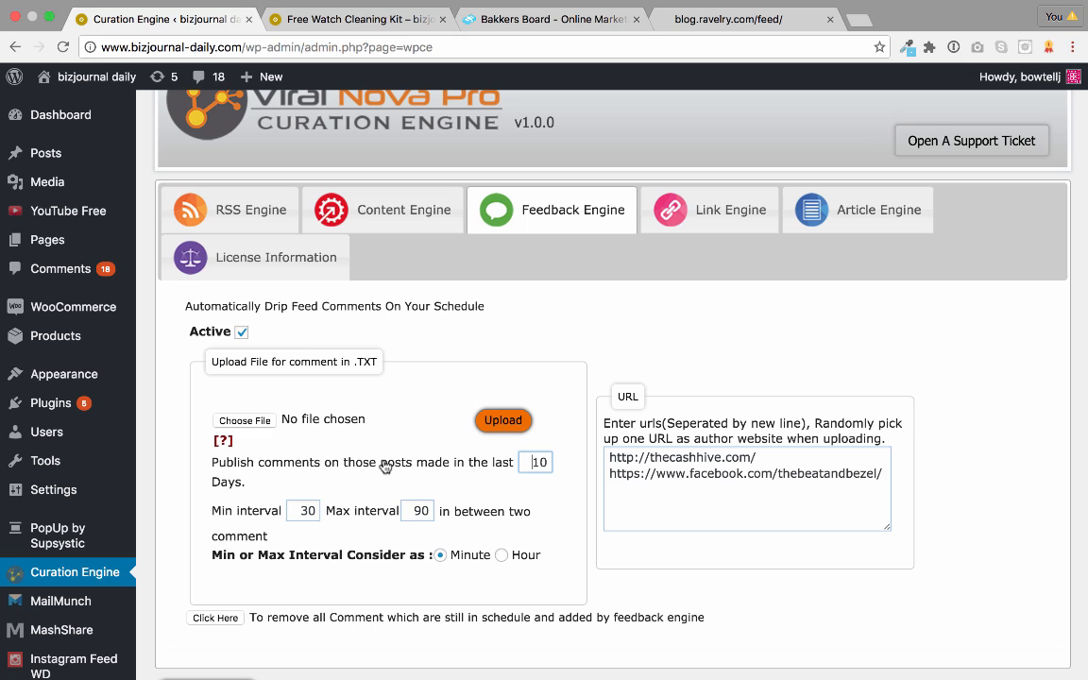
{"action": "mouse_move", "coordinate": [336, 483]}
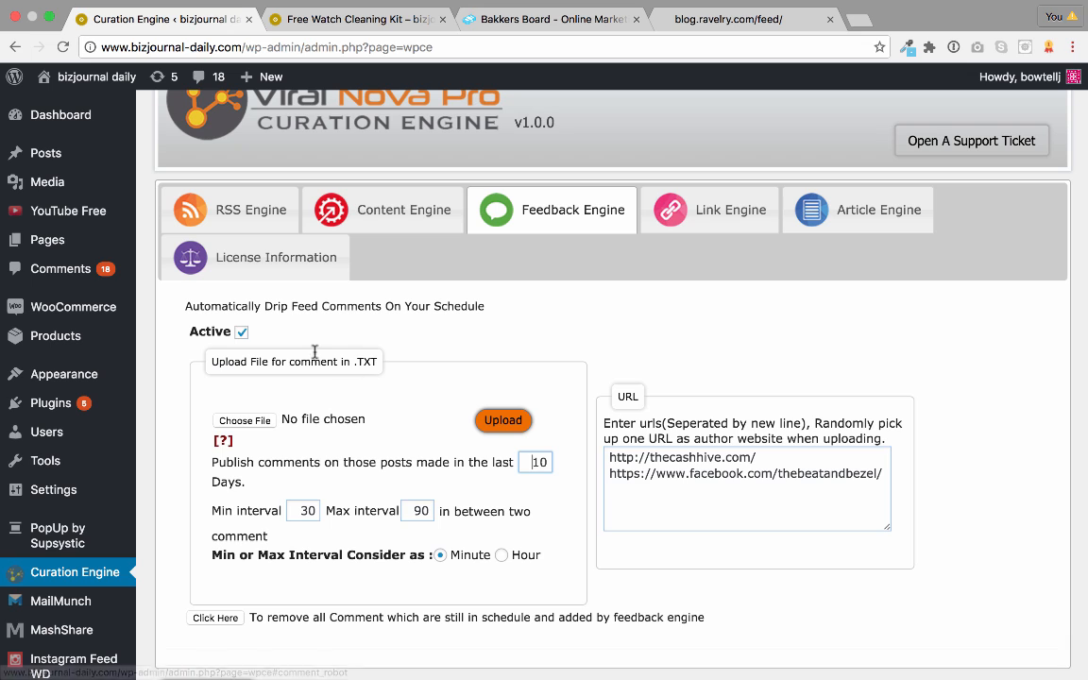
{"action": "mouse_move", "coordinate": [759, 219]}
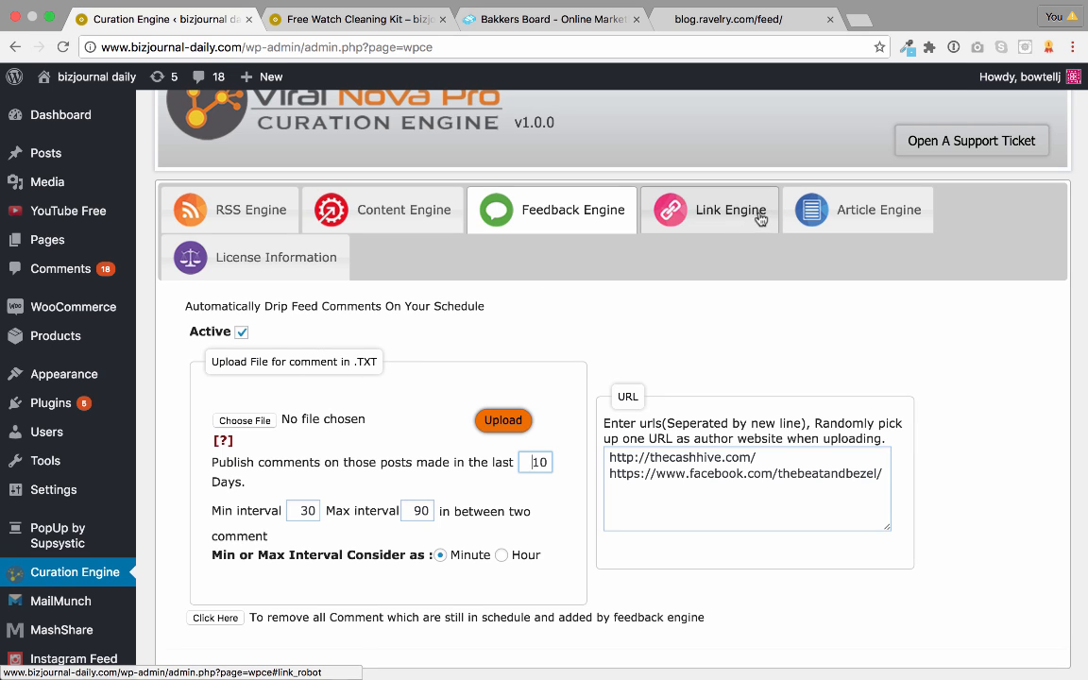
- Show the Link Engine settings redirecting all post links to thecashhive.com
{"action": "left_click", "coordinate": [711, 209]}
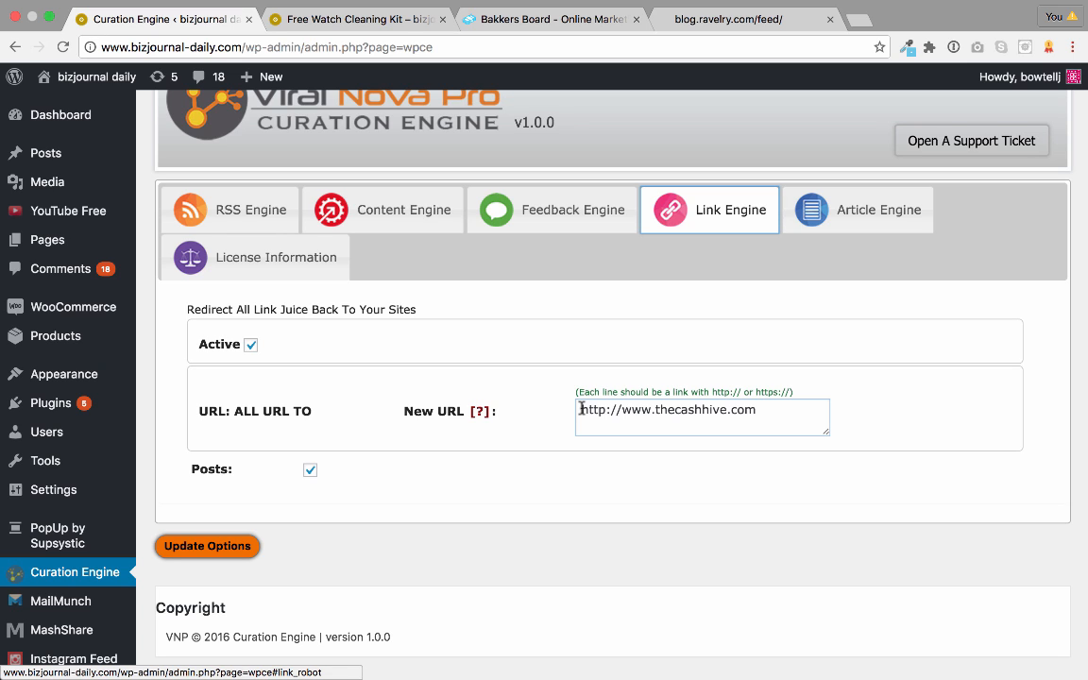
{"action": "mouse_move", "coordinate": [332, 308]}
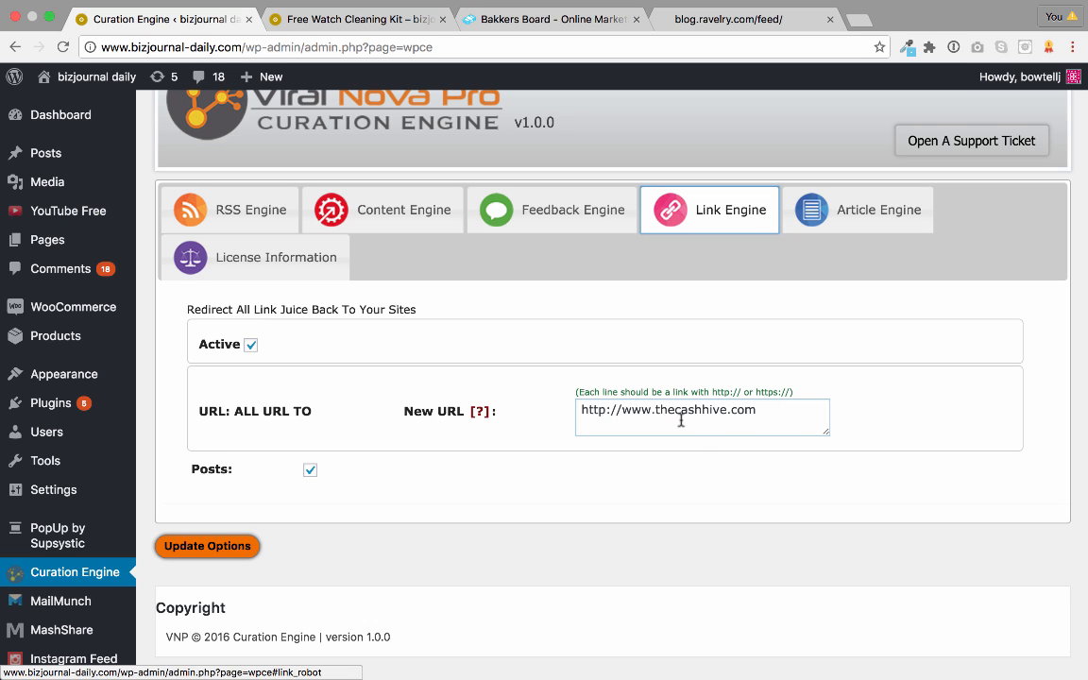
{"action": "mouse_move", "coordinate": [716, 405]}
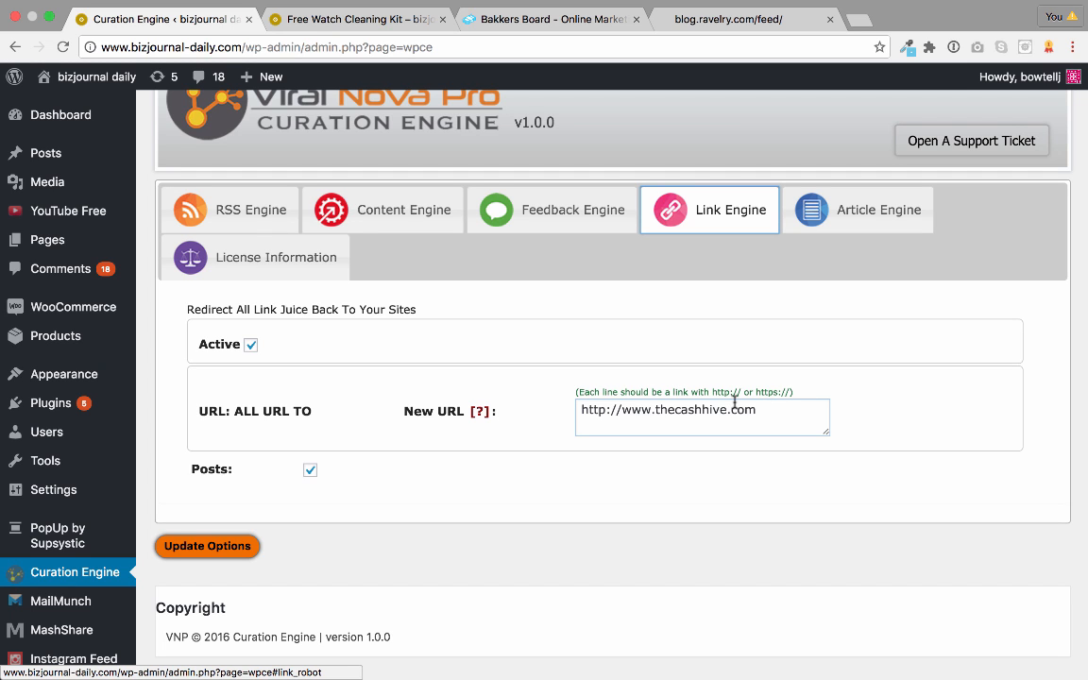
{"action": "mouse_move", "coordinate": [473, 391]}
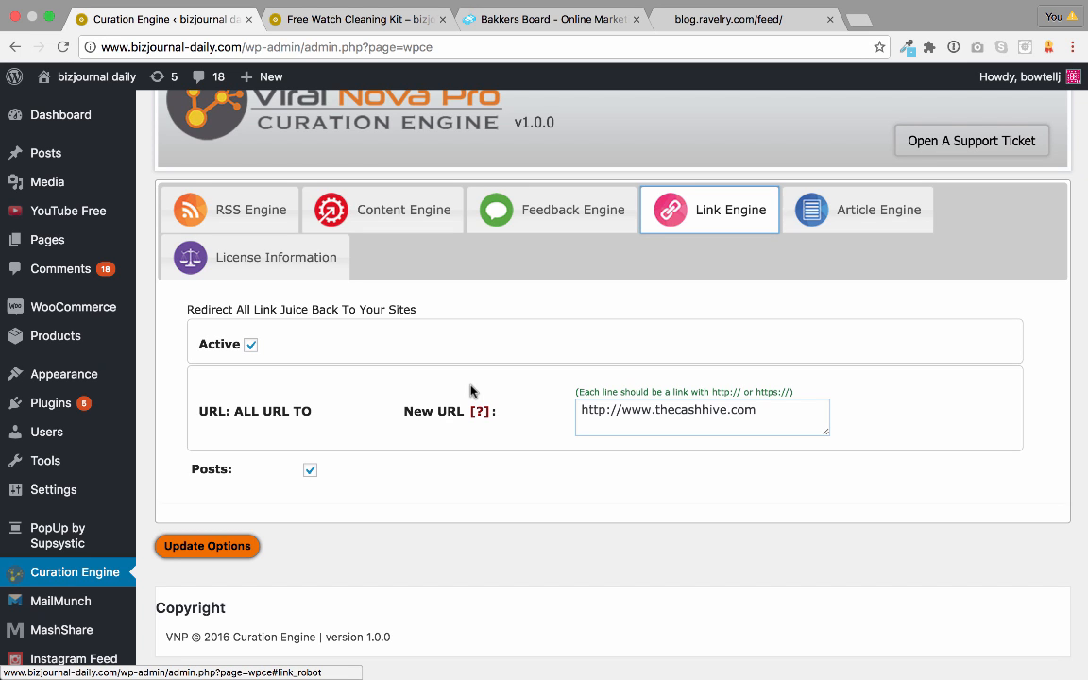
- Add the Article Engine keyword Fitness from ezinemark.com in the Just for Fun category
{"action": "left_click", "coordinate": [858, 210]}
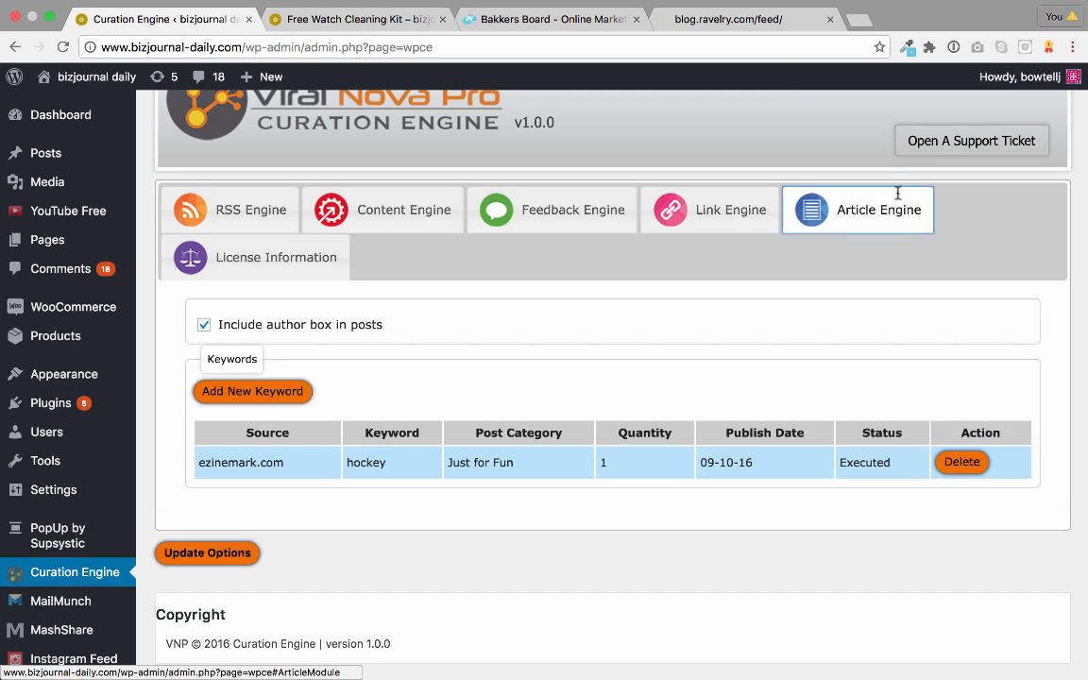
{"action": "mouse_move", "coordinate": [480, 415]}
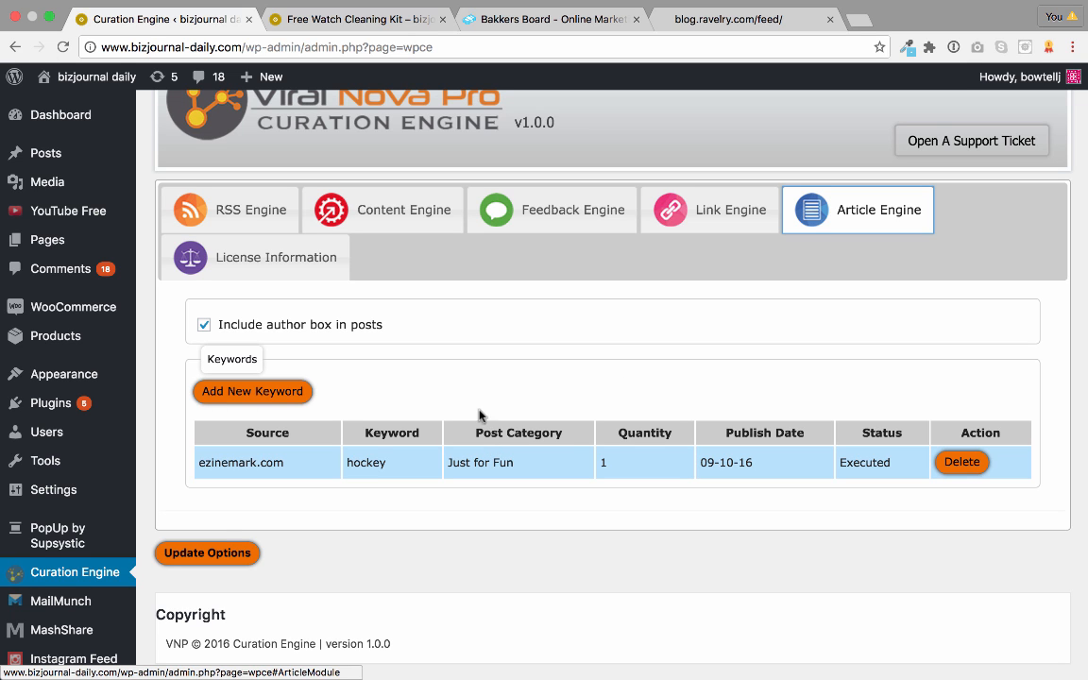
{"action": "left_click", "coordinate": [253, 391]}
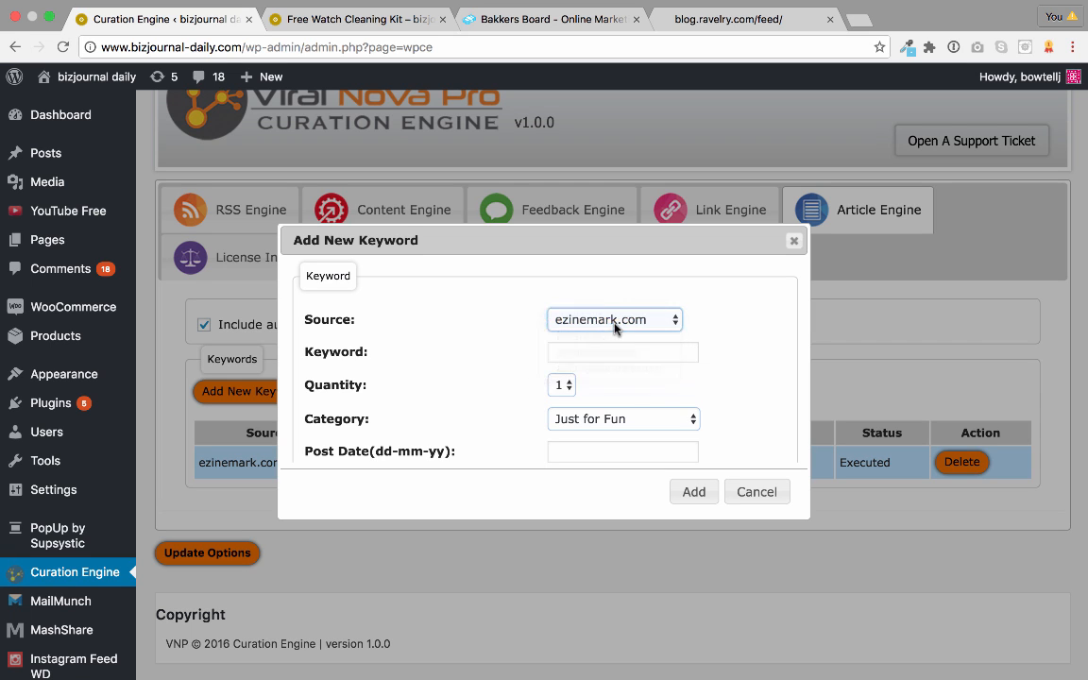
{"action": "type", "text": "Fitness"}
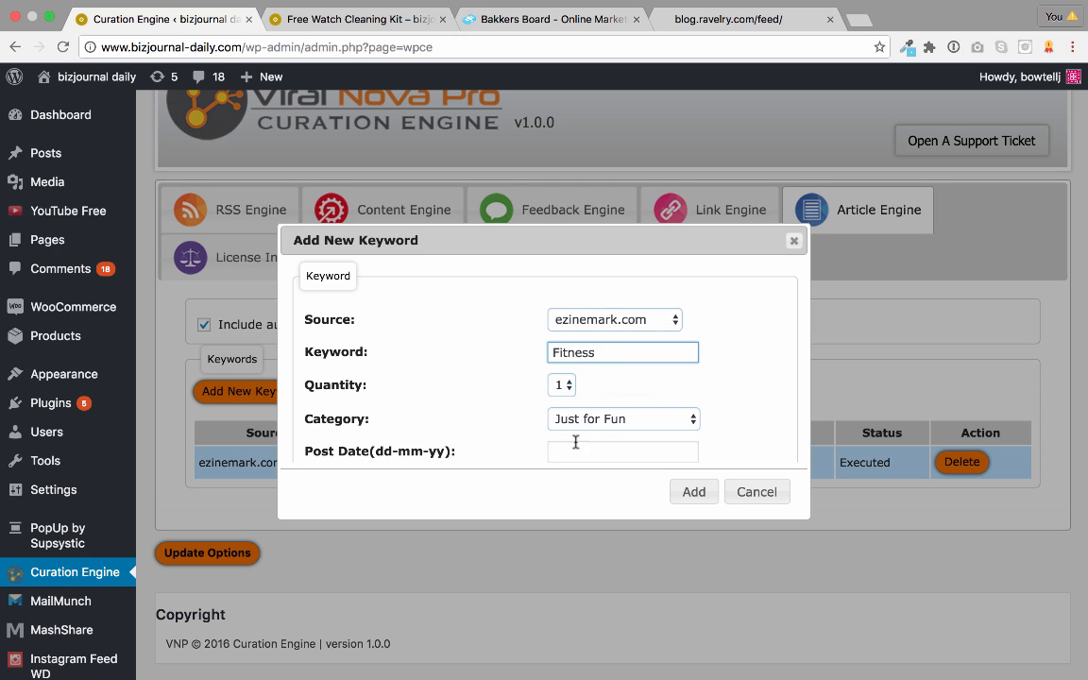
{"action": "left_click", "coordinate": [623, 451]}
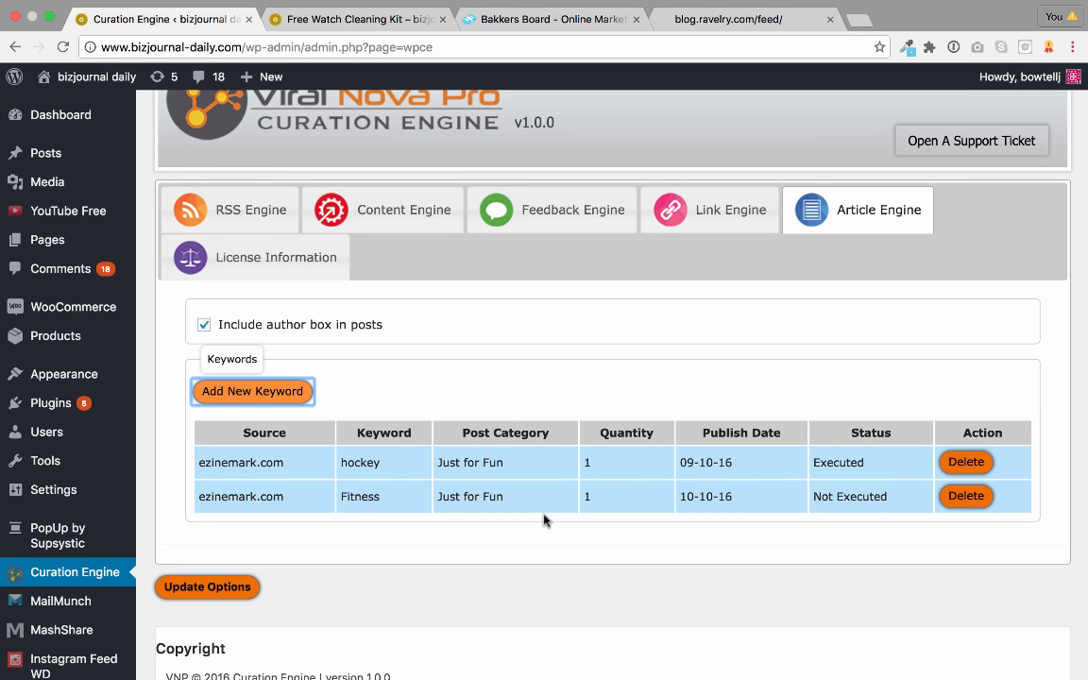
{"action": "mouse_move", "coordinate": [424, 494]}
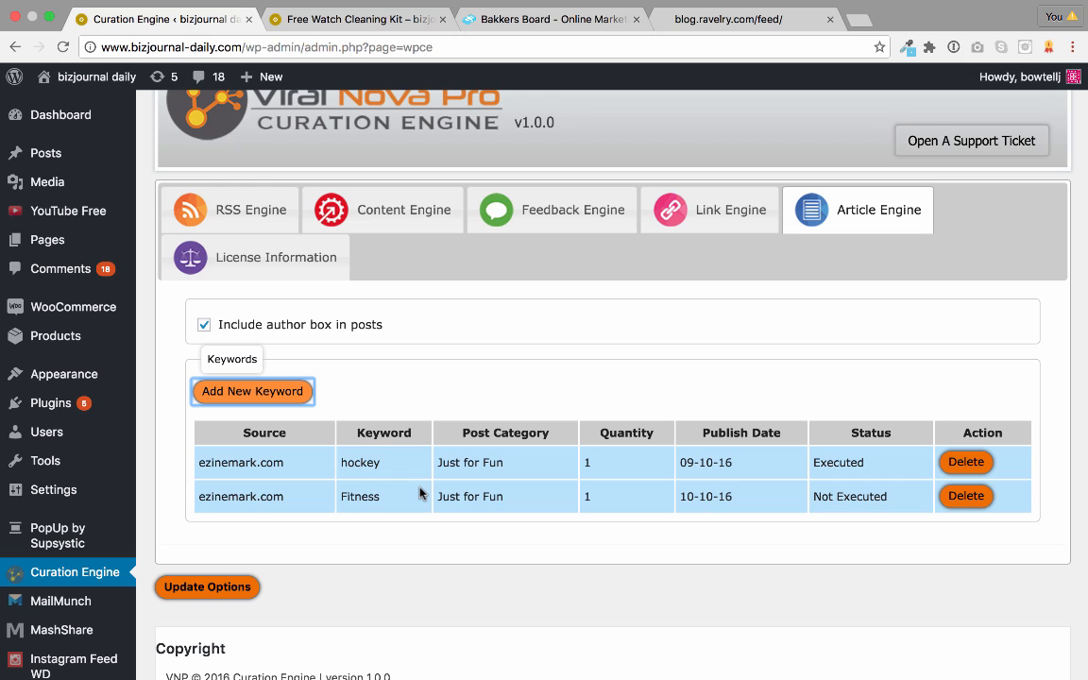
{"action": "mouse_move", "coordinate": [891, 486]}
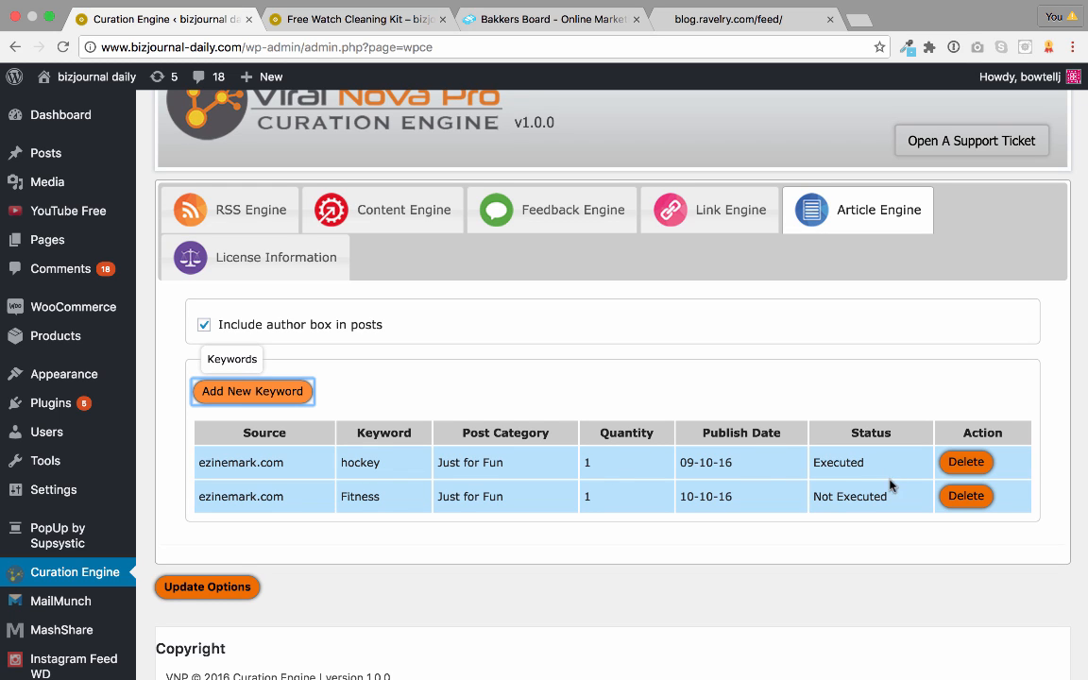
{"action": "mouse_move", "coordinate": [465, 461]}
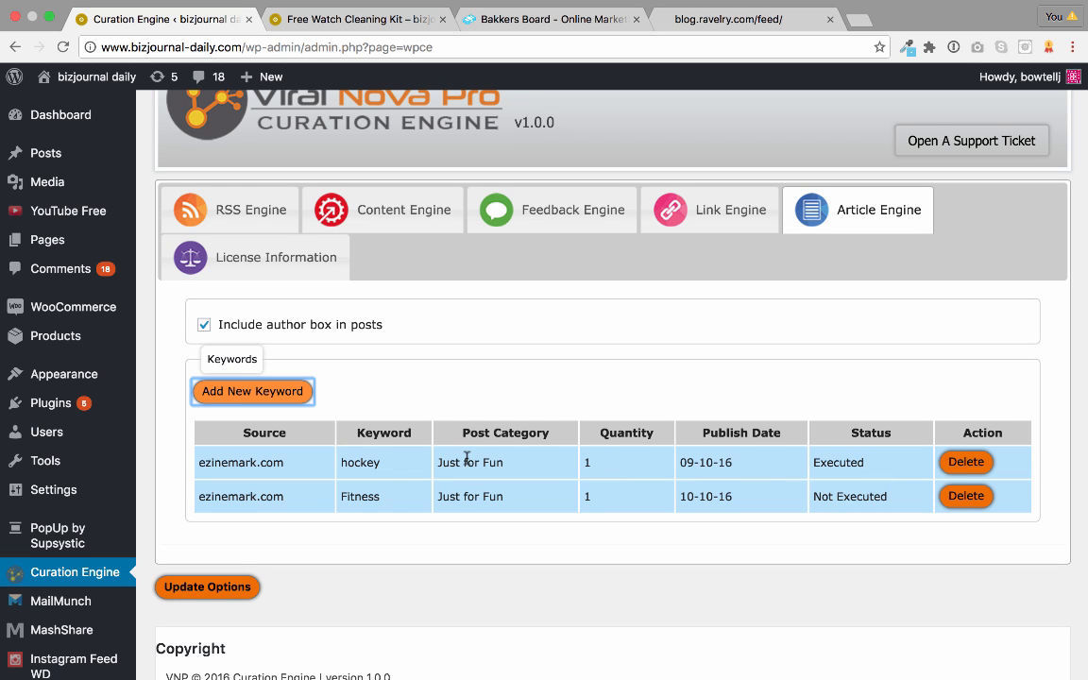
- Show the License Information settings with the empty license key field
{"action": "left_click", "coordinate": [276, 257]}
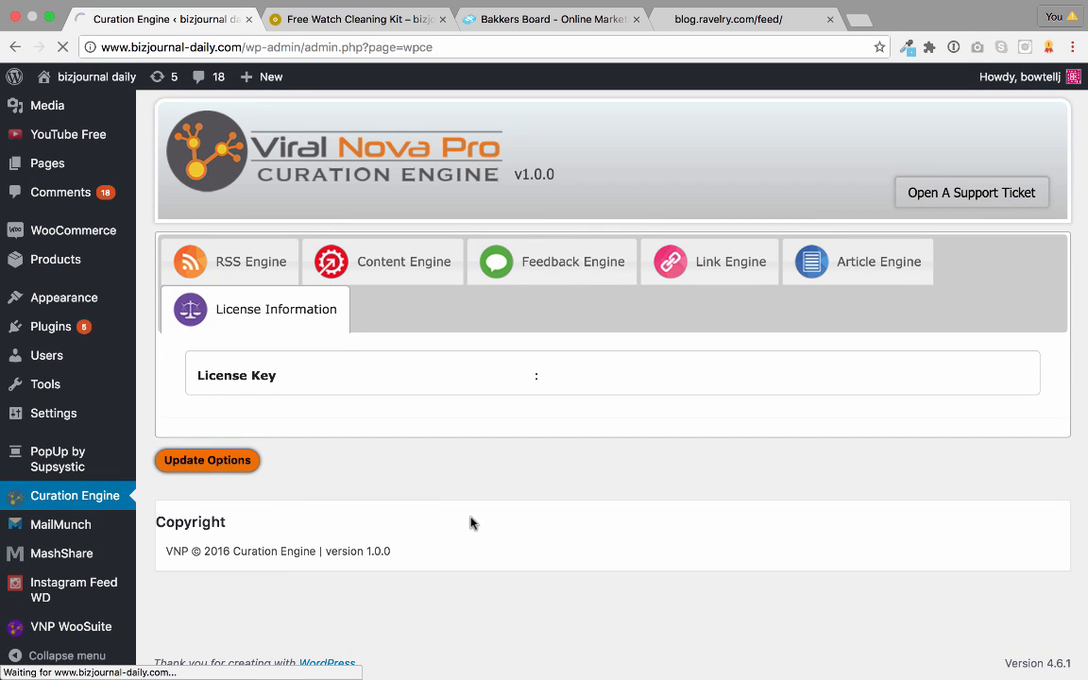
- Review the VNP WooSuite dashboard's module shortcuts and stats: 118 products, 2800 views
{"action": "left_click", "coordinate": [72, 628]}
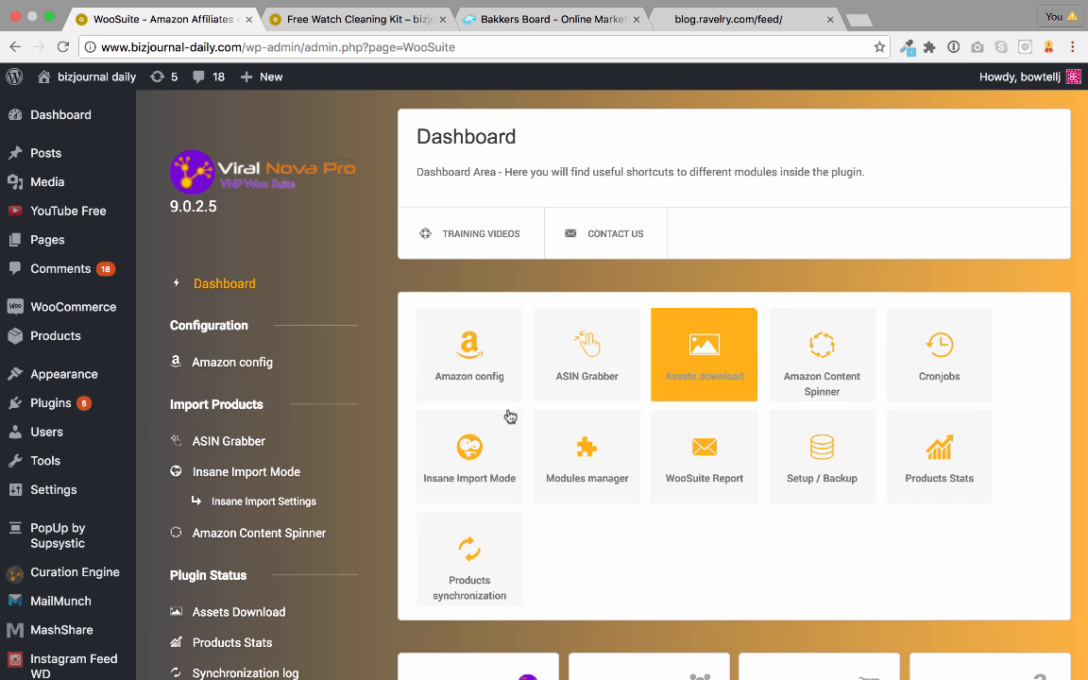
{"action": "scroll", "scroll_direction": "down", "scroll_amount": 3}
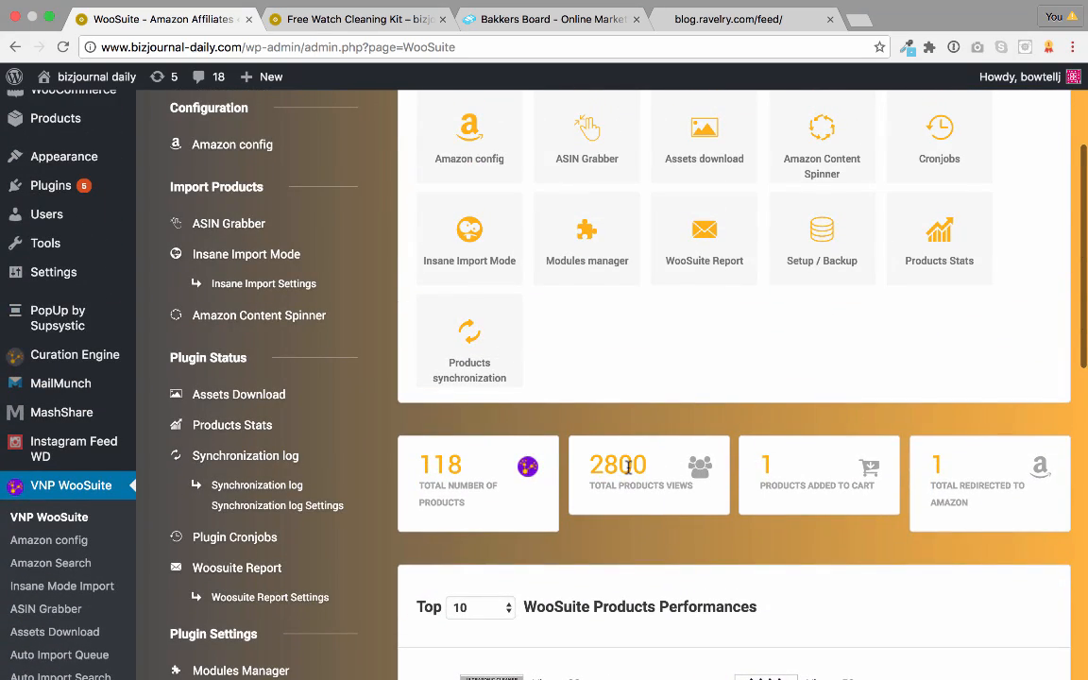
{"action": "scroll", "scroll_direction": "down", "scroll_amount": 3}
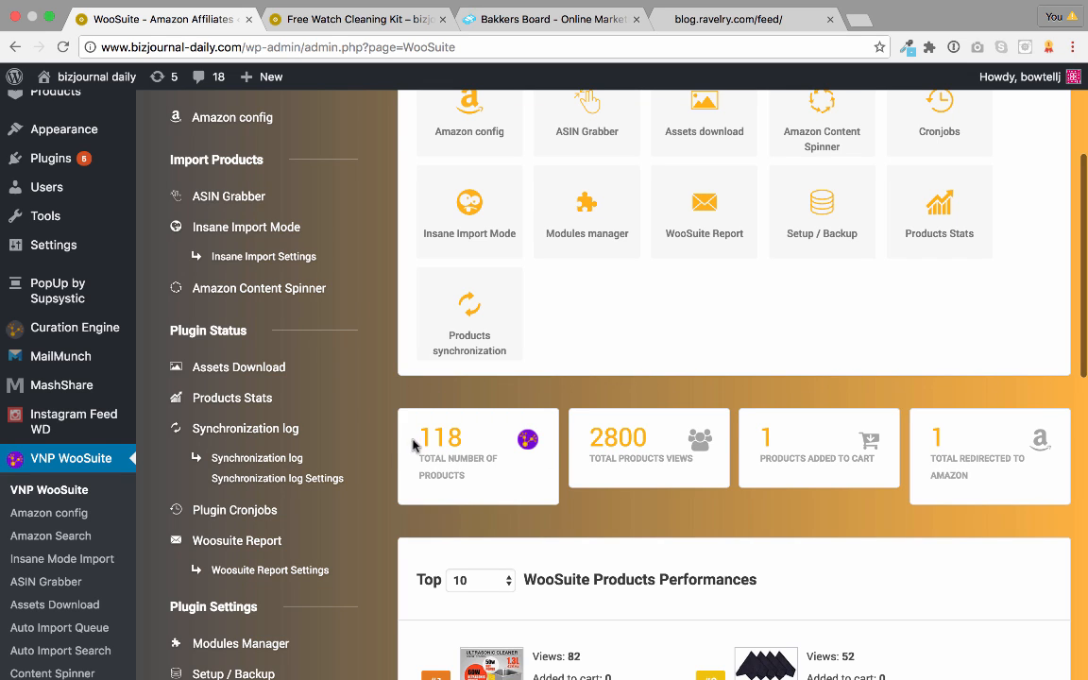
{"action": "scroll", "scroll_direction": "down", "scroll_amount": 3}
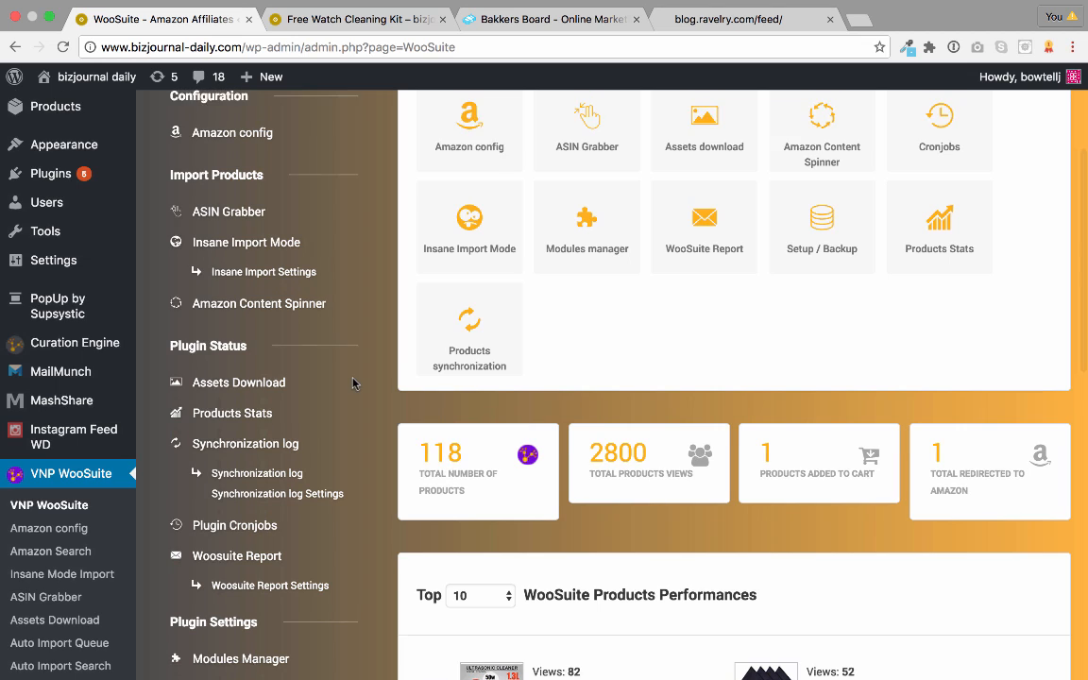
{"action": "scroll", "scroll_direction": "down", "scroll_amount": 3}
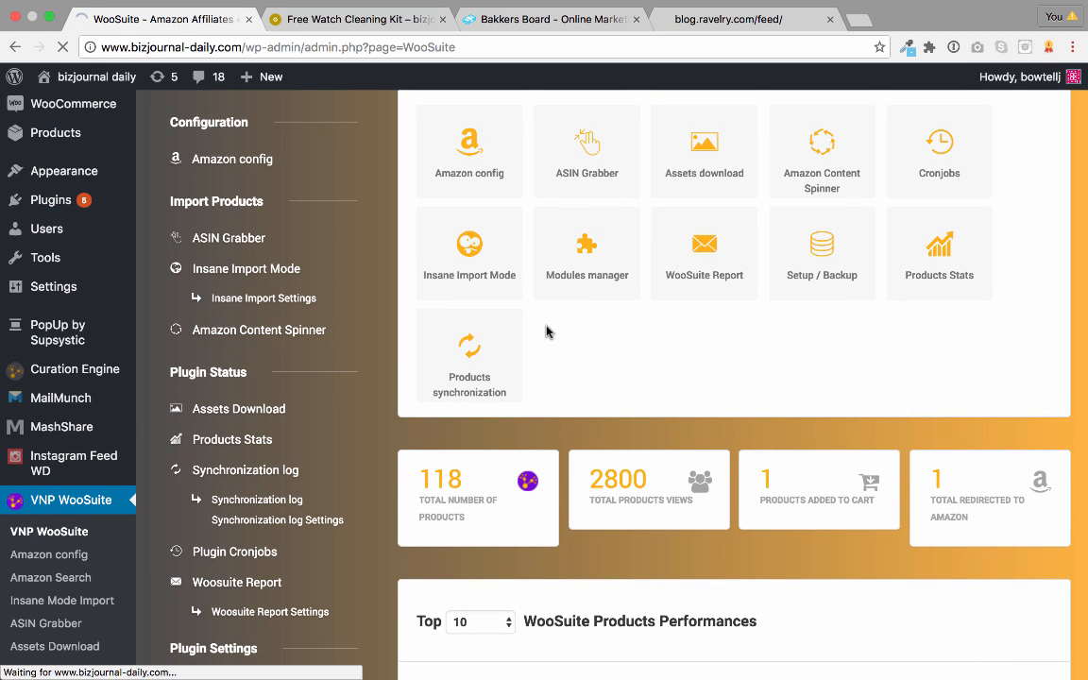
- Enter Insane Import Mode and preview the grab-from-Amazon-page import method
{"action": "left_click", "coordinate": [469, 253]}
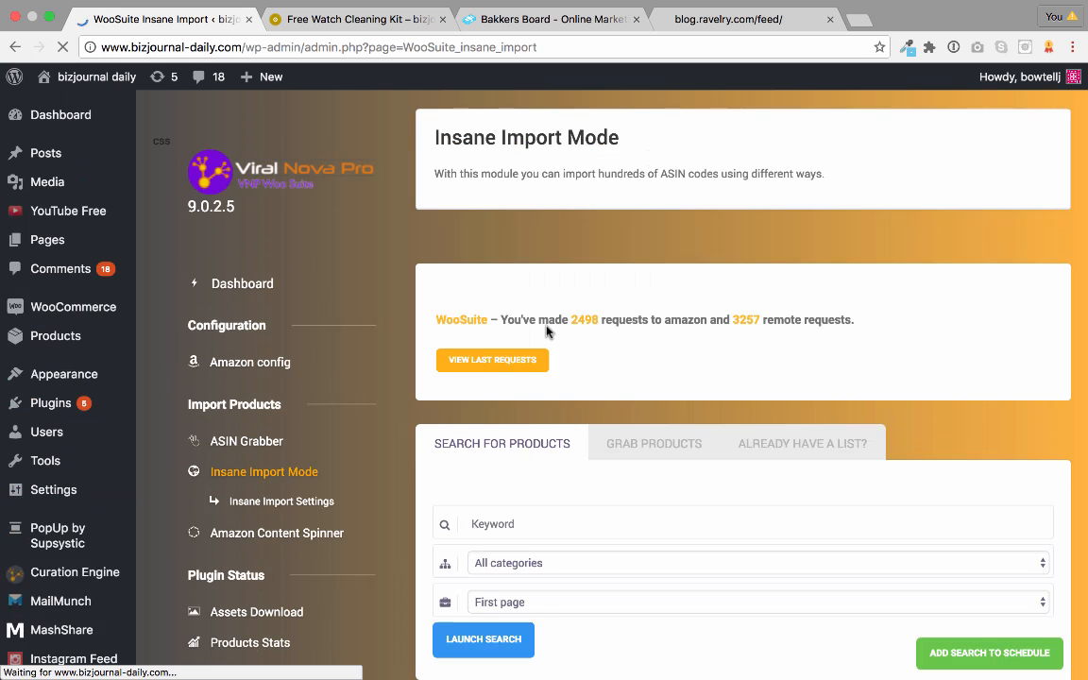
{"action": "scroll", "scroll_direction": "down", "scroll_amount": 3}
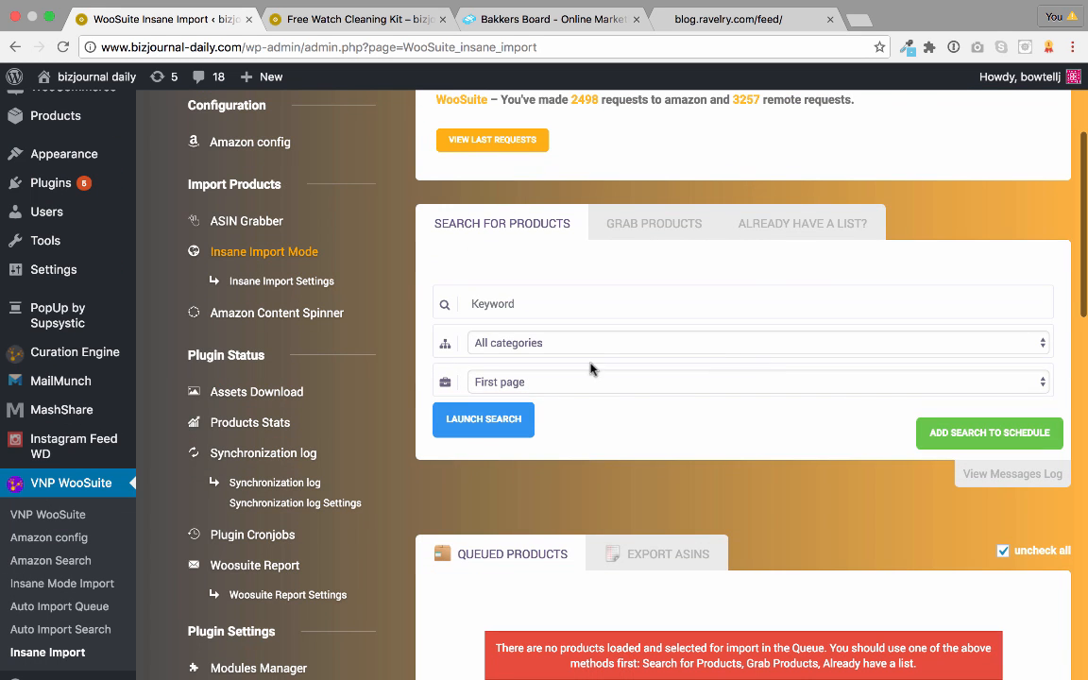
{"action": "left_click", "coordinate": [756, 342]}
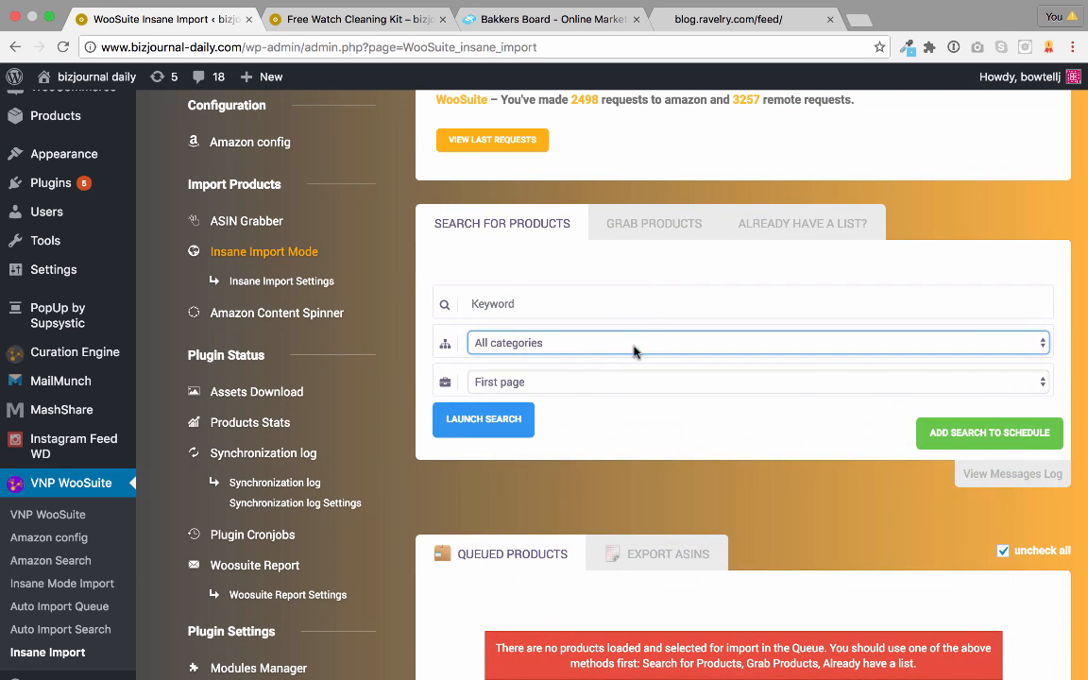
{"action": "left_click", "coordinate": [653, 223]}
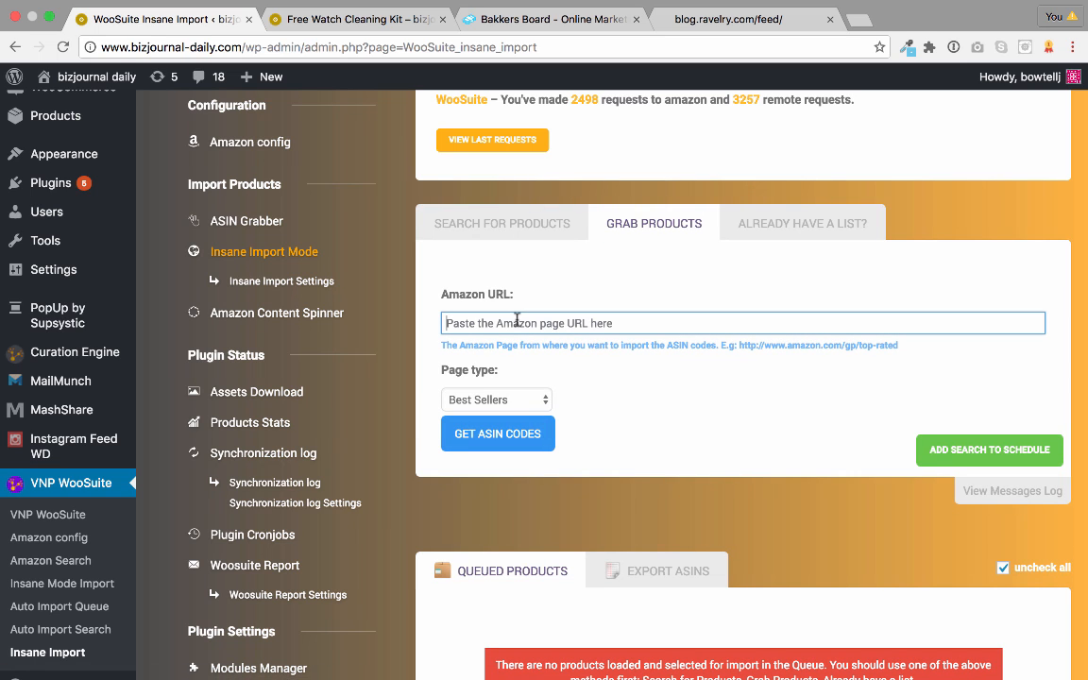
{"action": "mouse_move", "coordinate": [492, 314]}
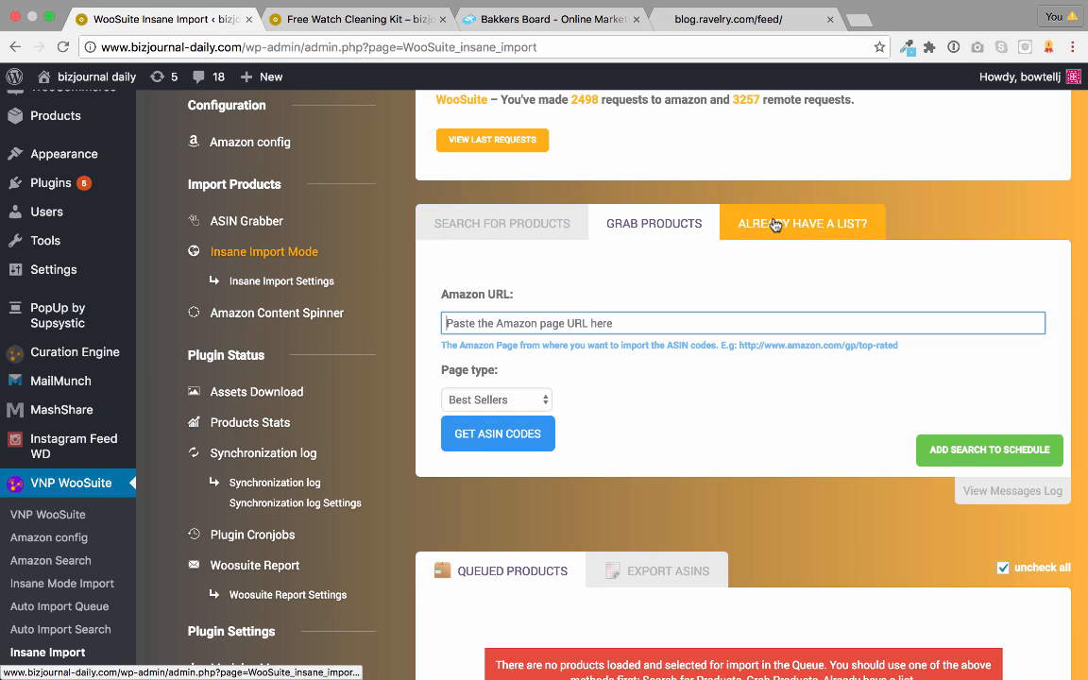
- Preview the ASIN-list paste form, then settle on the keyword search form above the empty queue
{"action": "left_click", "coordinate": [502, 223]}
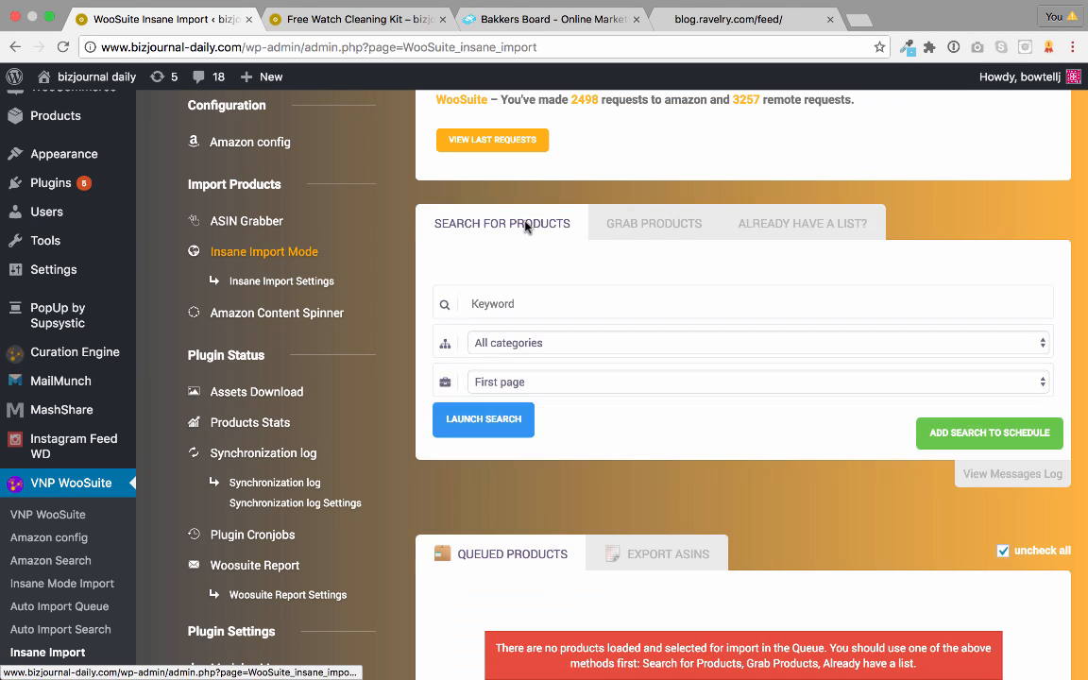
{"action": "left_click", "coordinate": [801, 223]}
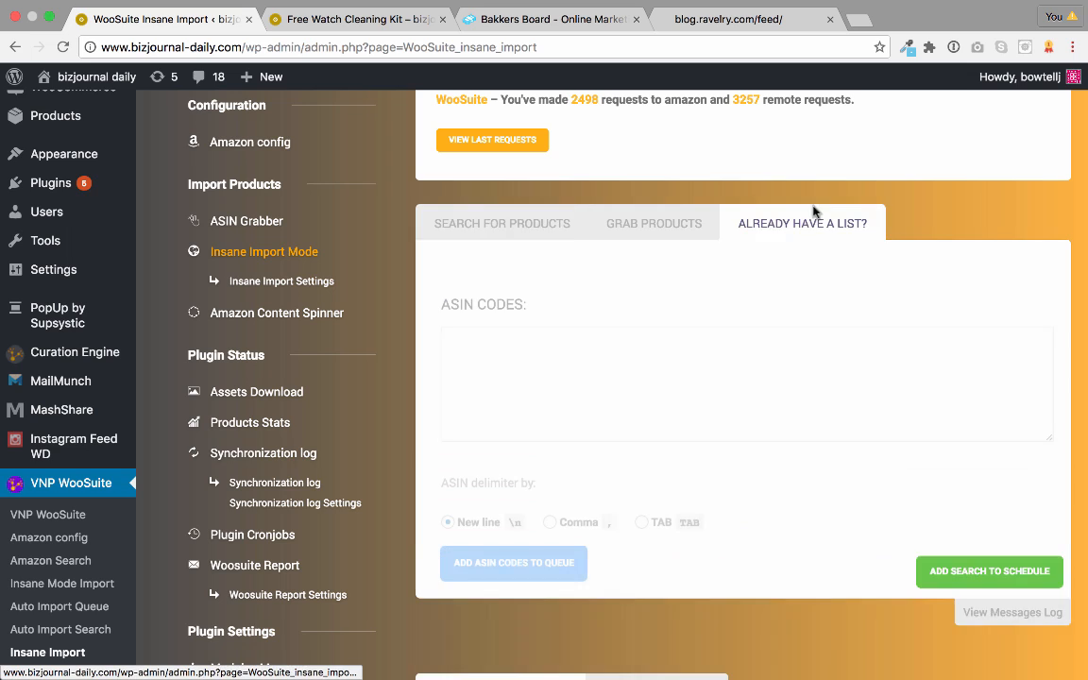
{"action": "left_click", "coordinate": [502, 223]}
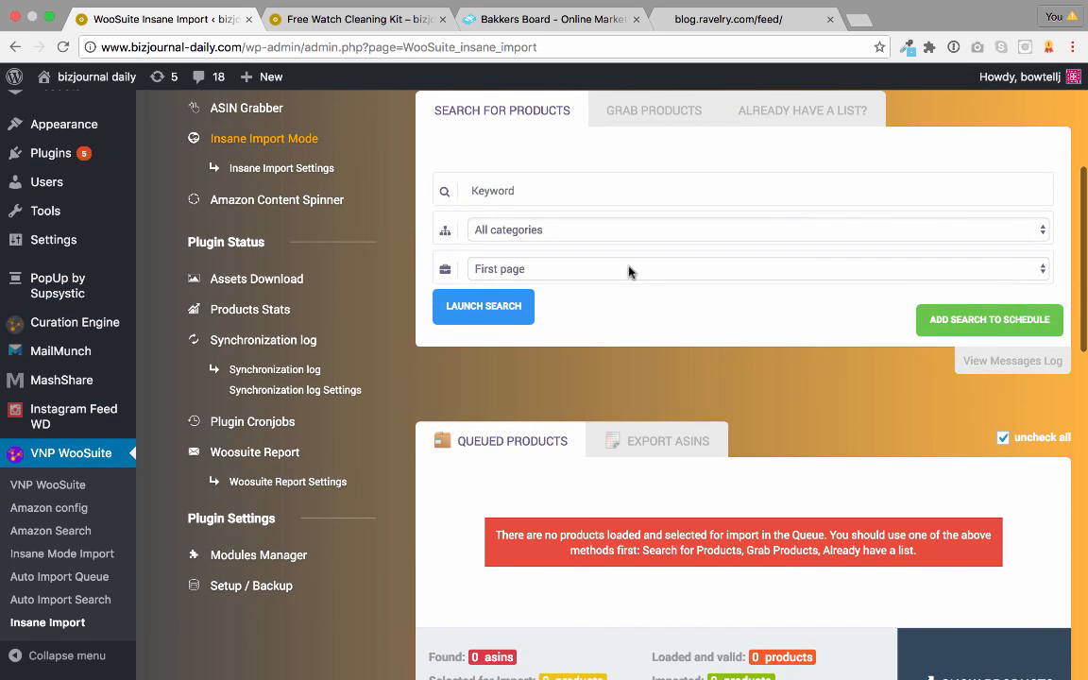
{"action": "scroll", "scroll_direction": "down", "scroll_amount": 3}
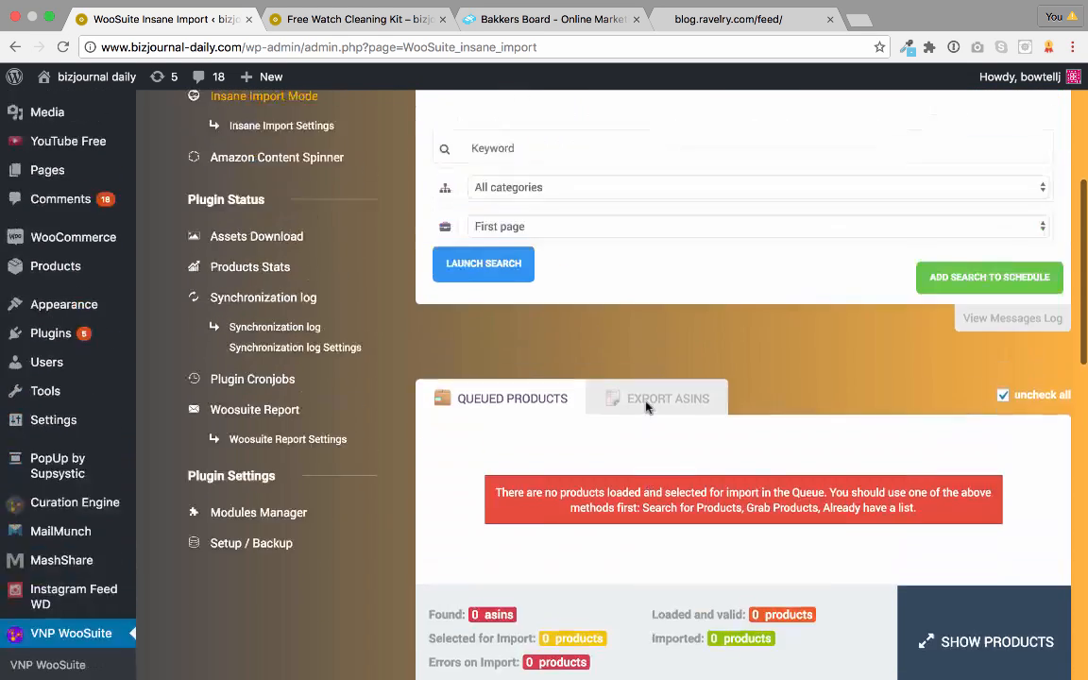
- Choose Apparel as the product category and launch the Amazon search
{"action": "left_click", "coordinate": [756, 187]}
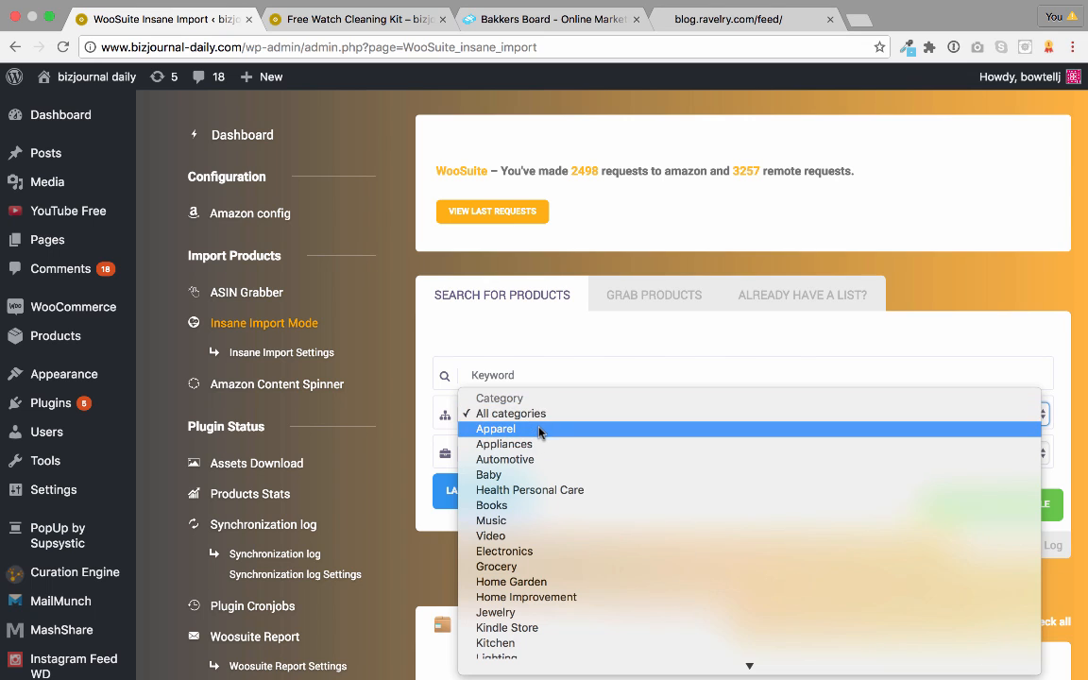
{"action": "left_click", "coordinate": [495, 429]}
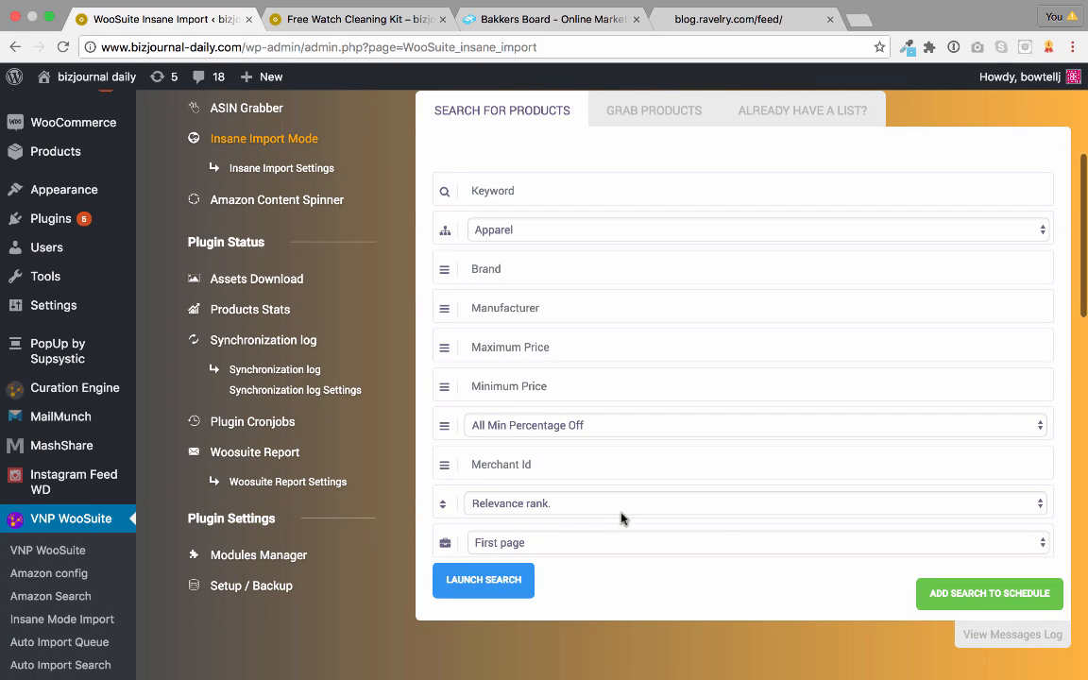
{"action": "mouse_move", "coordinate": [540, 234]}
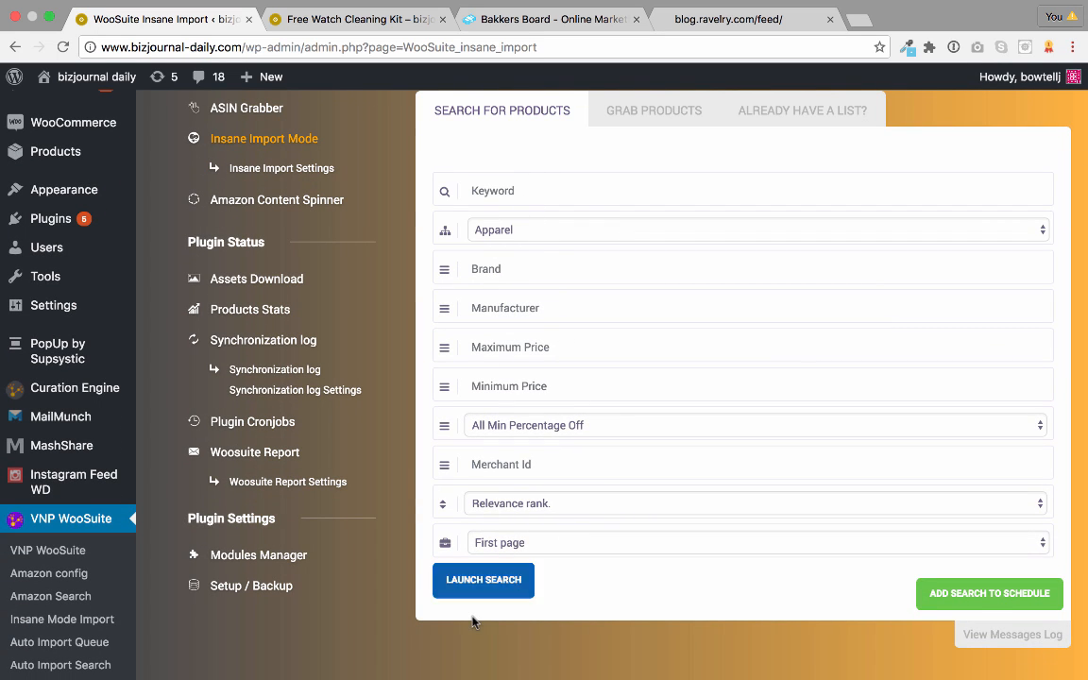
{"action": "left_click", "coordinate": [484, 578]}
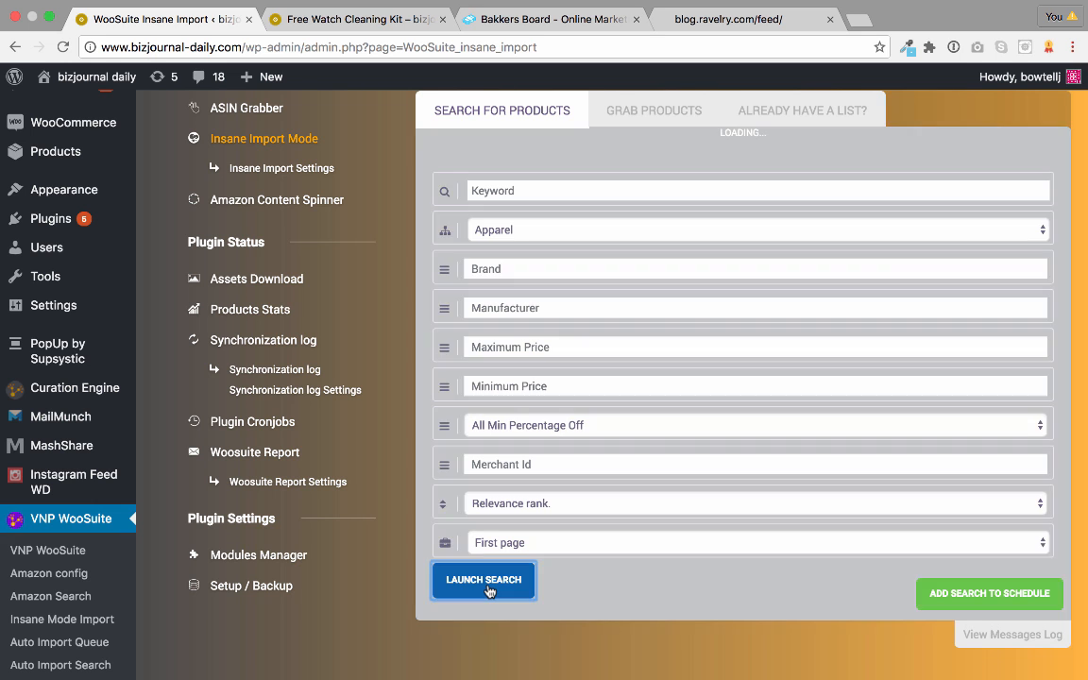
{"action": "left_click", "coordinate": [484, 579]}
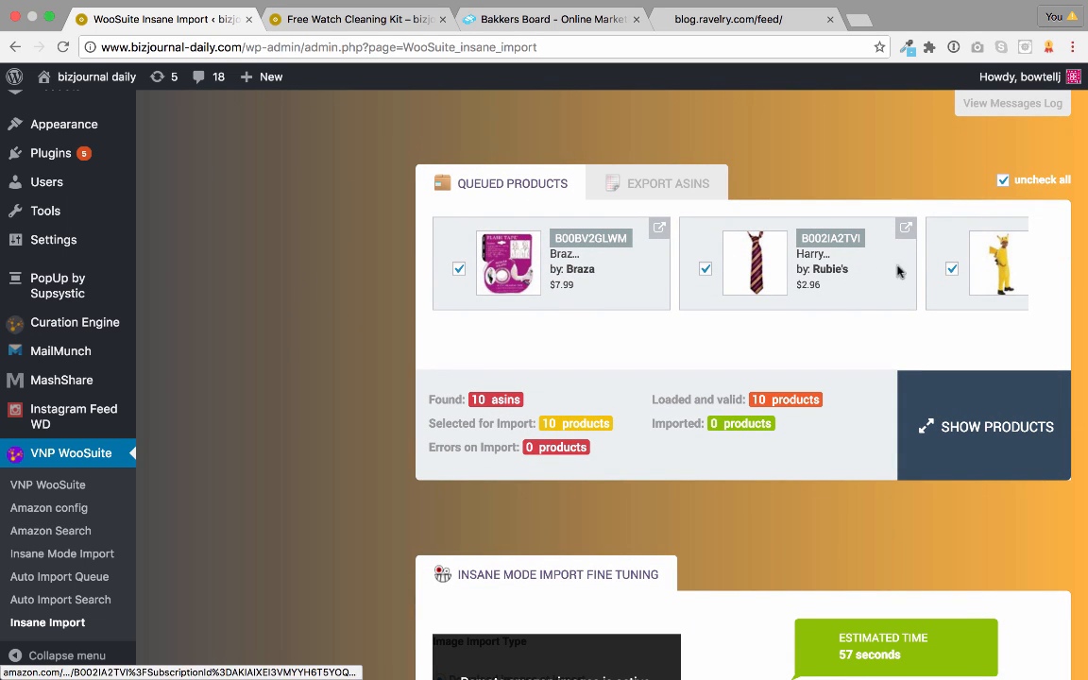
- Review the 10 queued Apparel products and the Insane Mode import fine-tuning settings
{"action": "scroll", "scroll_direction": "down", "scroll_amount": 3}
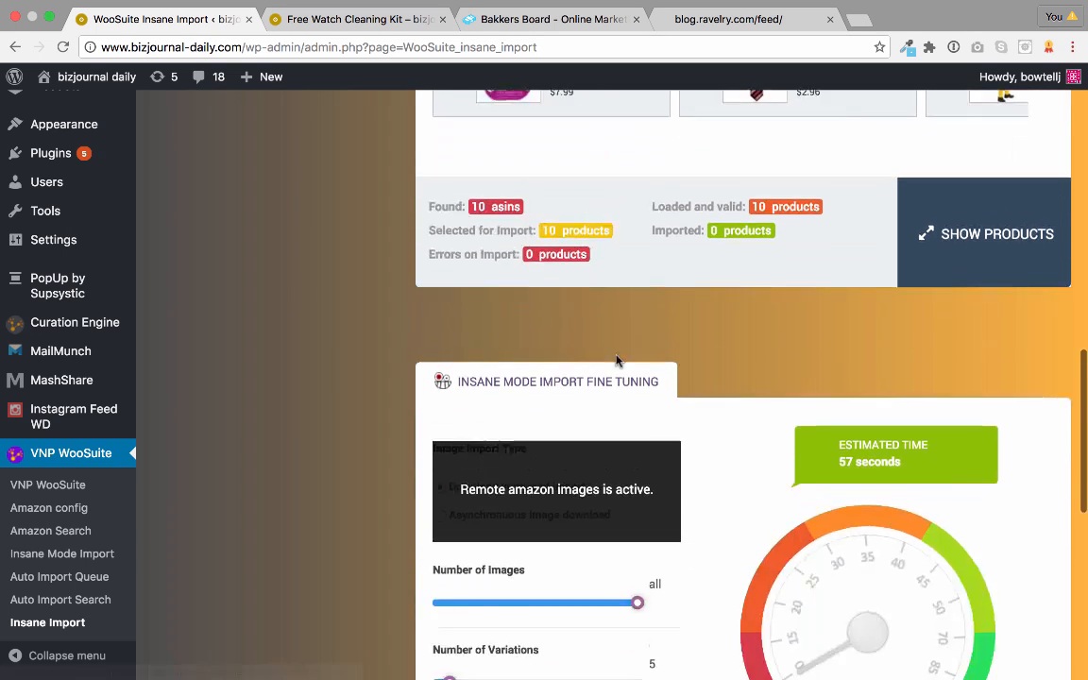
{"action": "scroll", "scroll_direction": "down", "scroll_amount": 3}
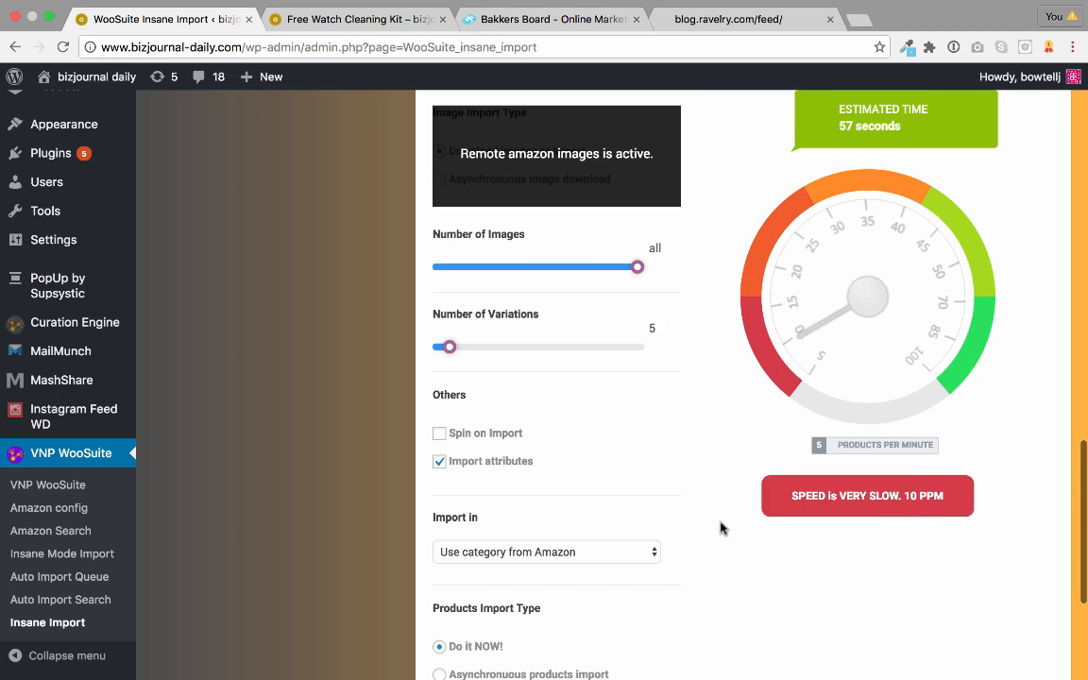
{"action": "scroll", "scroll_direction": "down", "scroll_amount": 3}
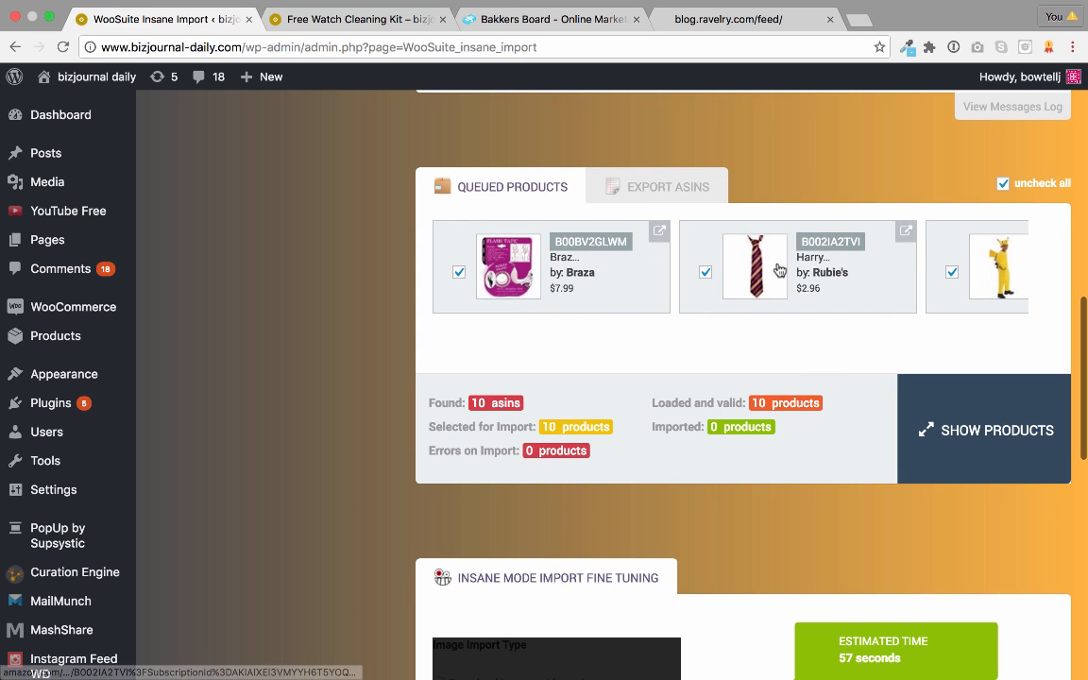
{"action": "scroll", "scroll_direction": "right", "scroll_amount": 3}
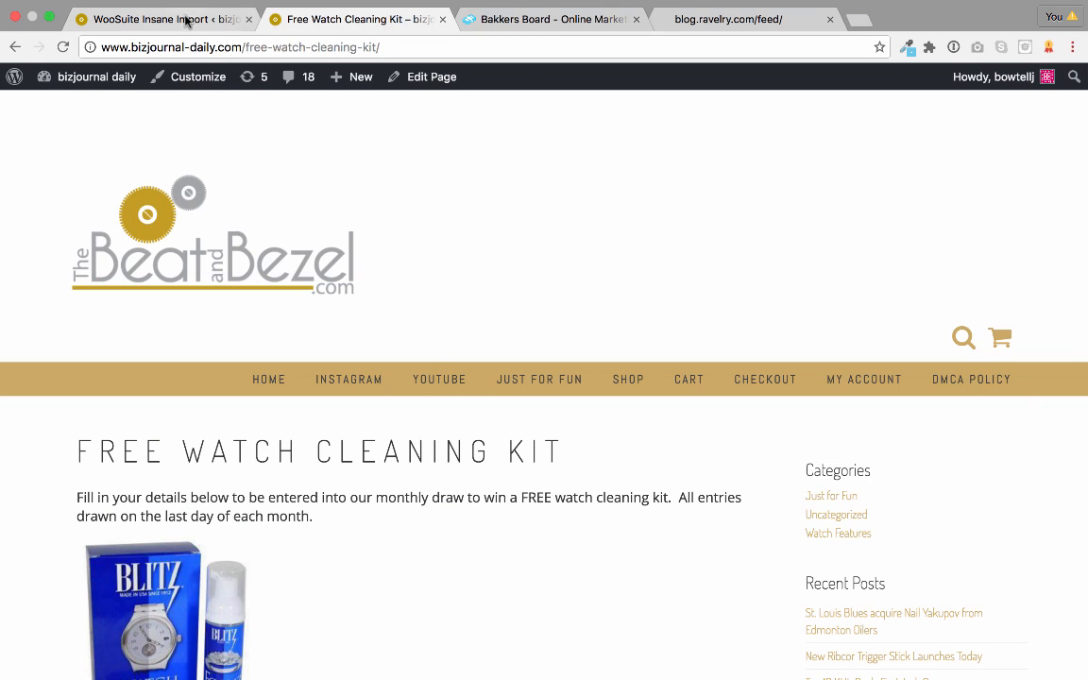
- Return to the Insane Import Mode browser tab, then head to the Curation Engine plugin
{"action": "left_click", "coordinate": [161, 19]}
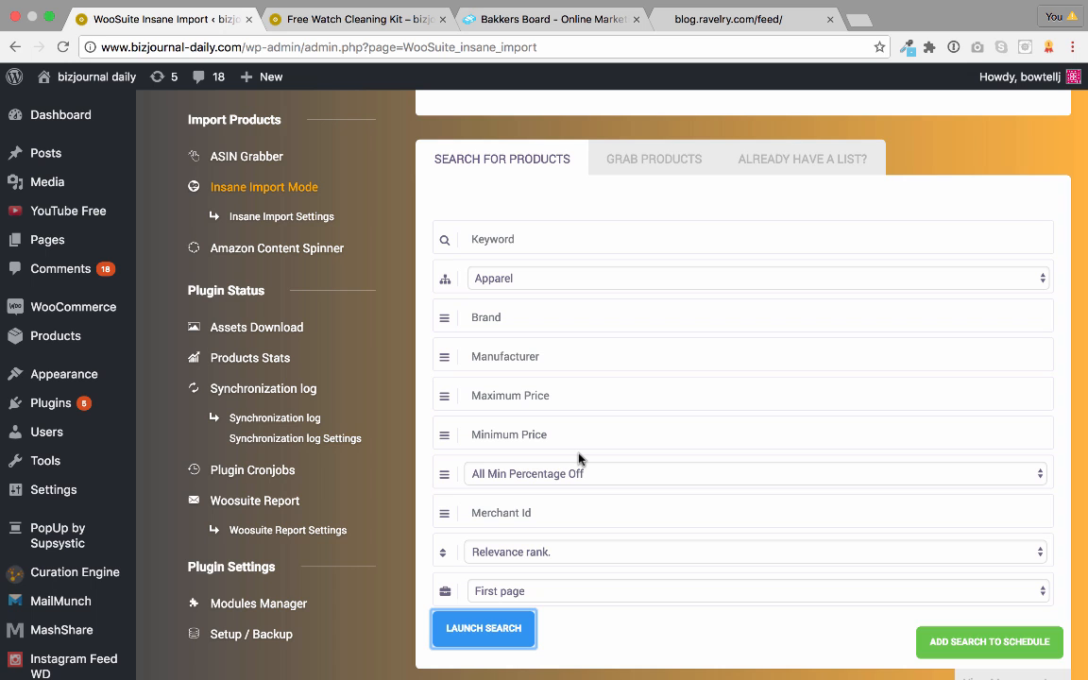
{"action": "left_click", "coordinate": [756, 278]}
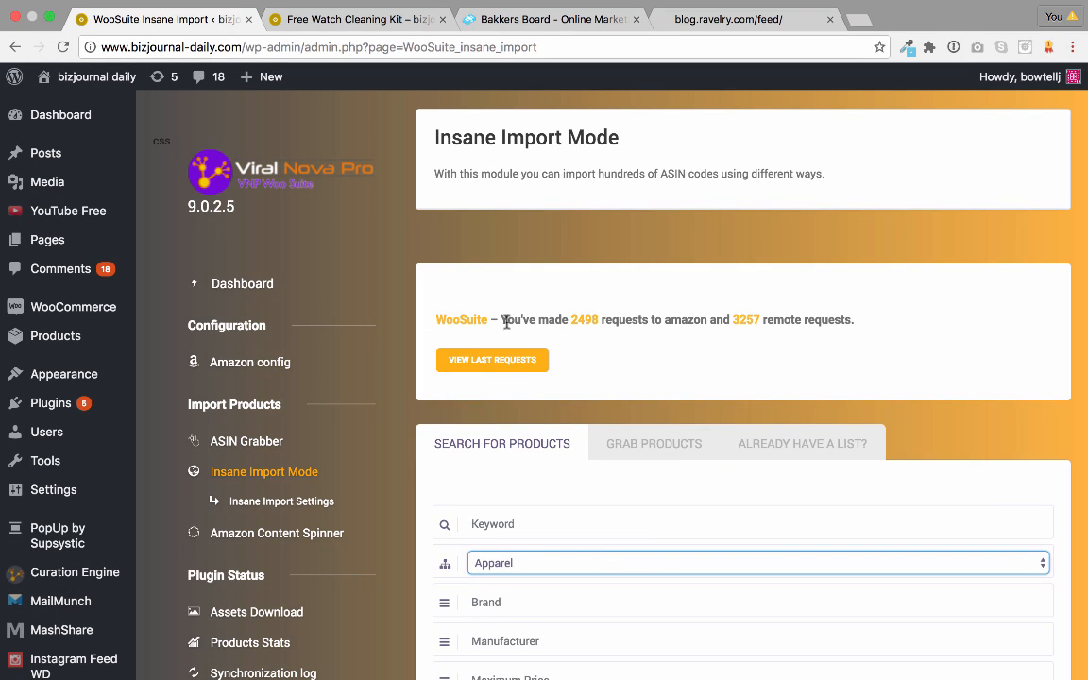
{"action": "mouse_move", "coordinate": [620, 321]}
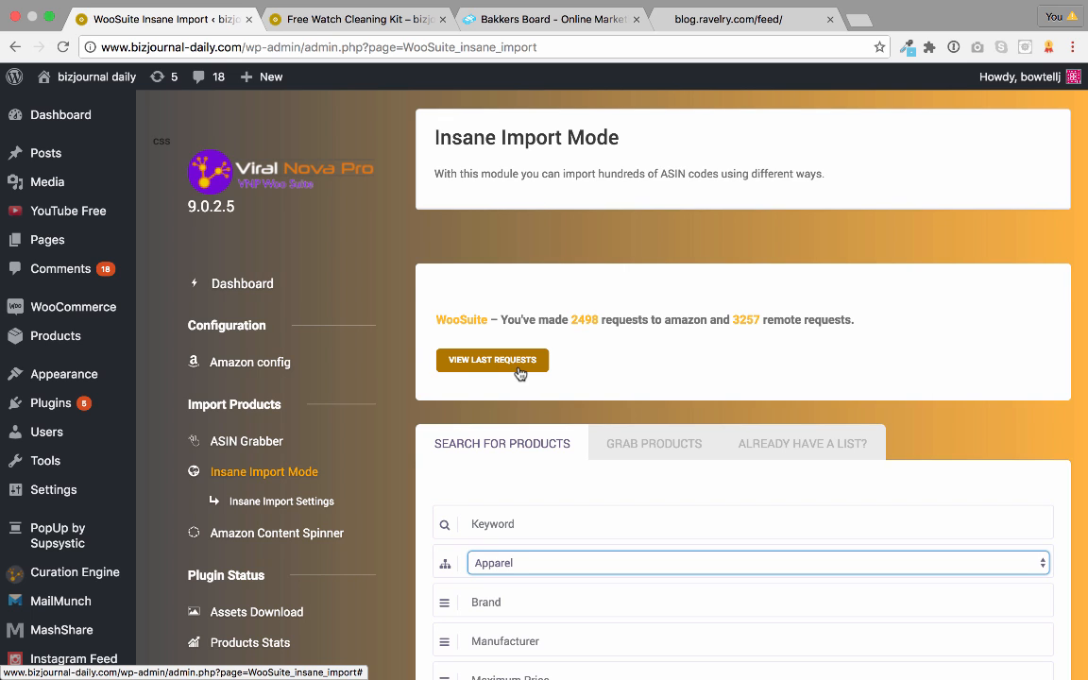
{"action": "mouse_move", "coordinate": [75, 573]}
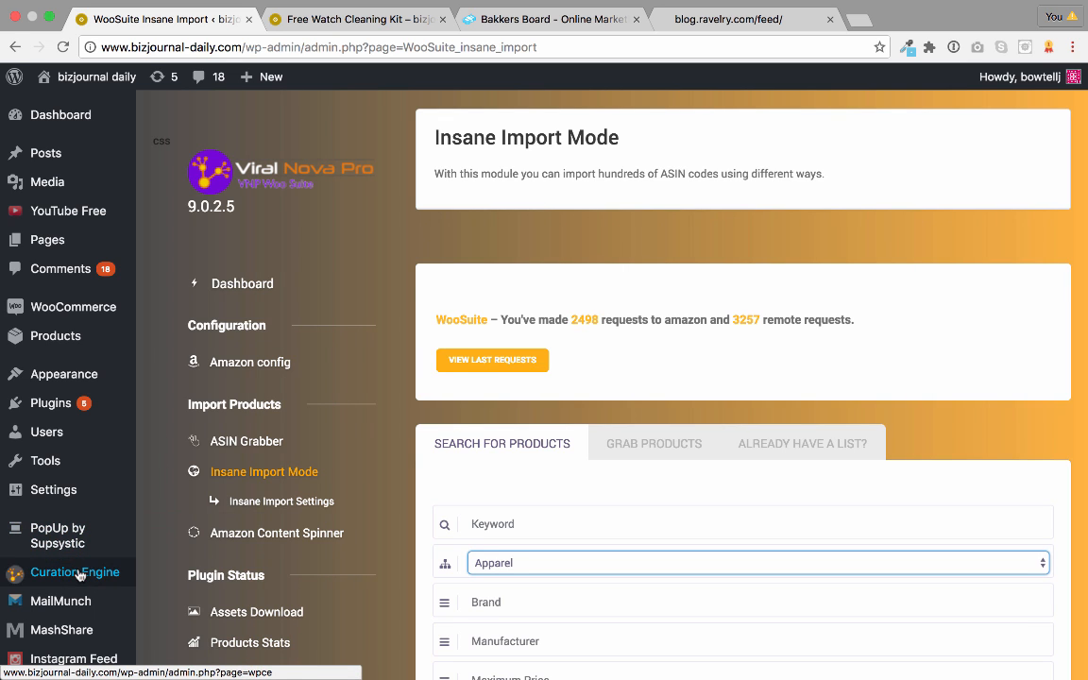
{"action": "mouse_move", "coordinate": [102, 585]}
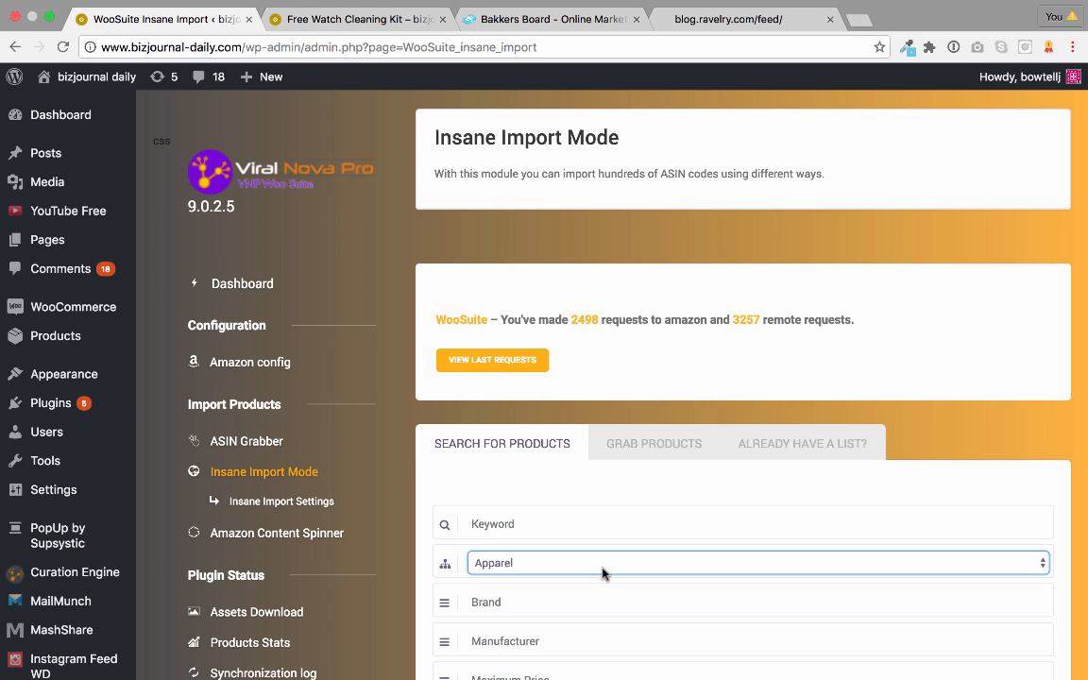
{"action": "left_click", "coordinate": [75, 570]}
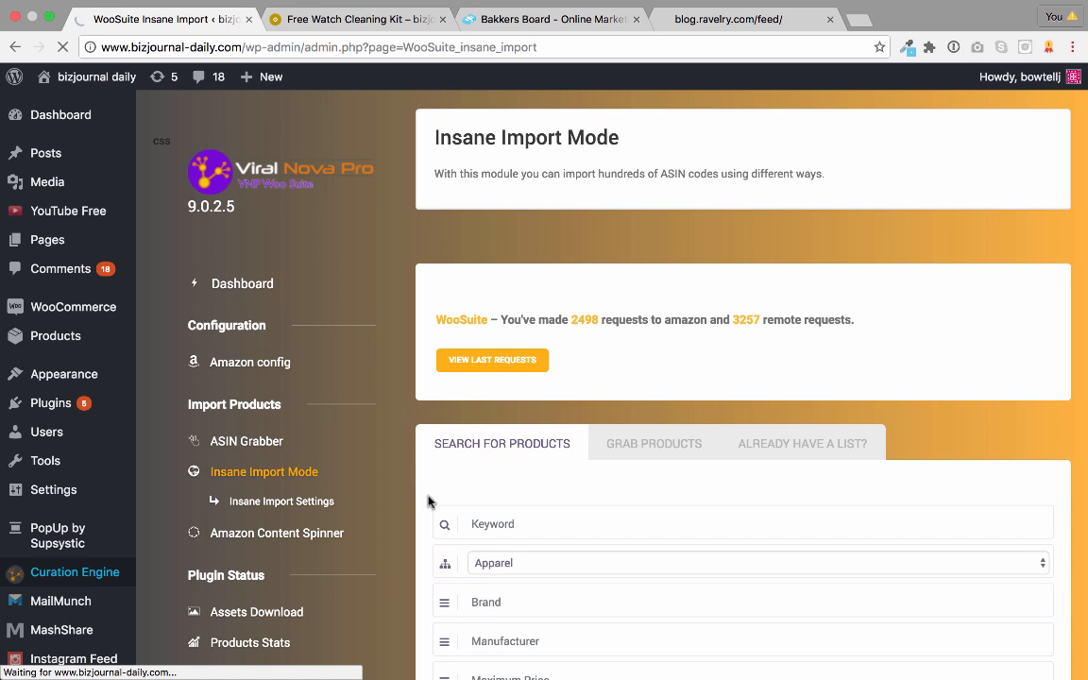
- Load Curation Engine and review the Link Engine and Article Engine settings
{"action": "left_click", "coordinate": [76, 571]}
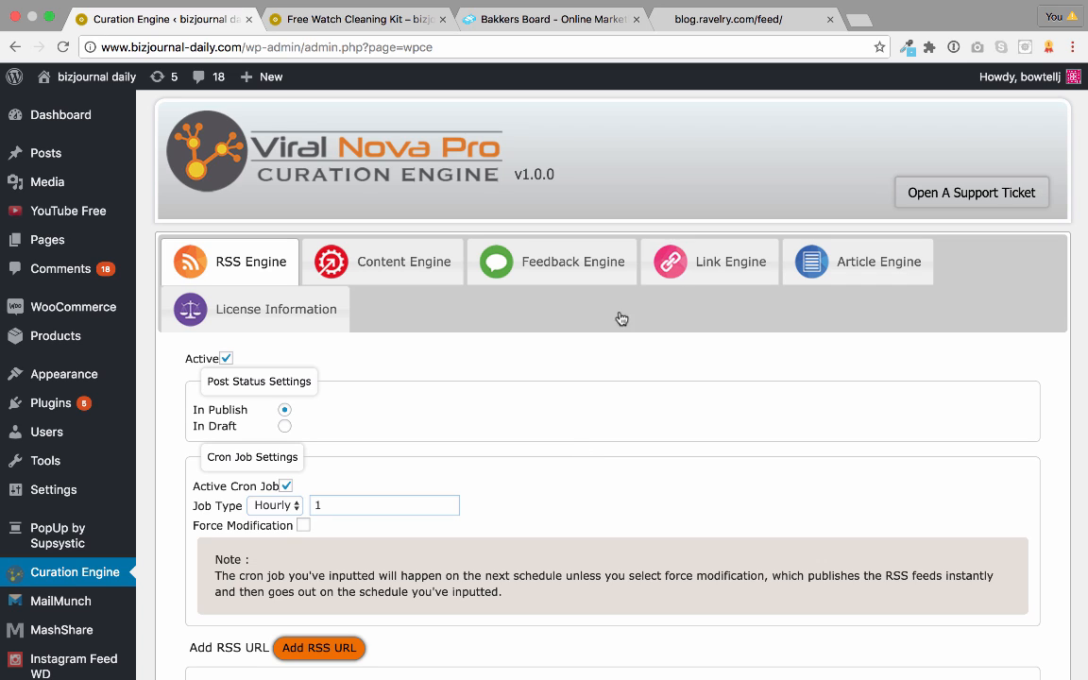
{"action": "left_click", "coordinate": [729, 261]}
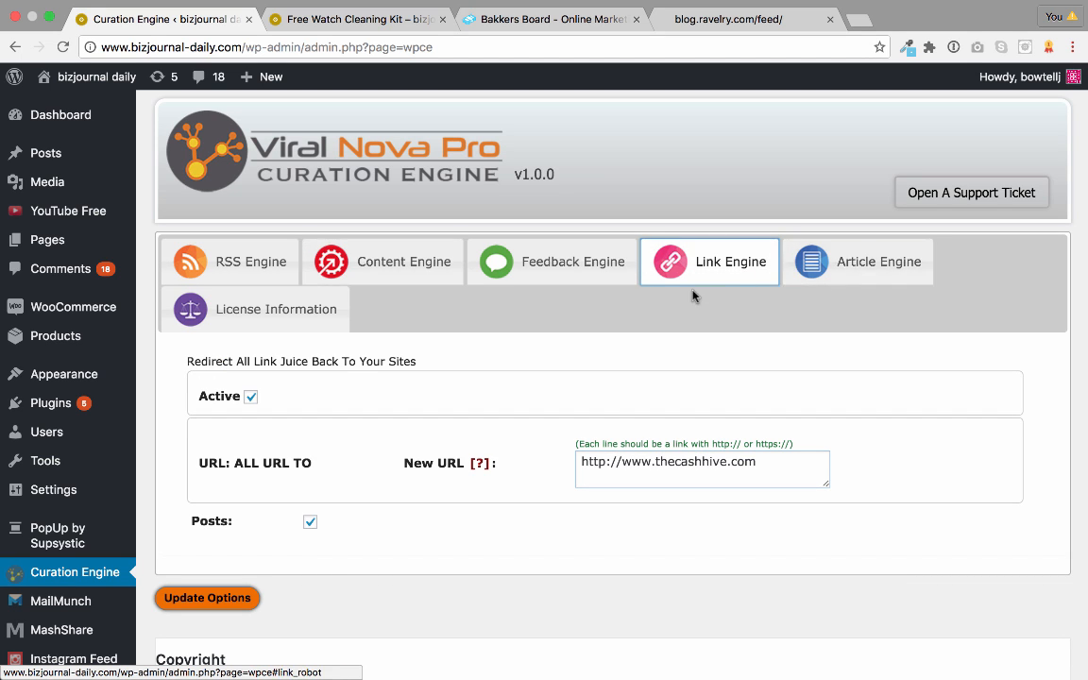
{"action": "left_click", "coordinate": [858, 261]}
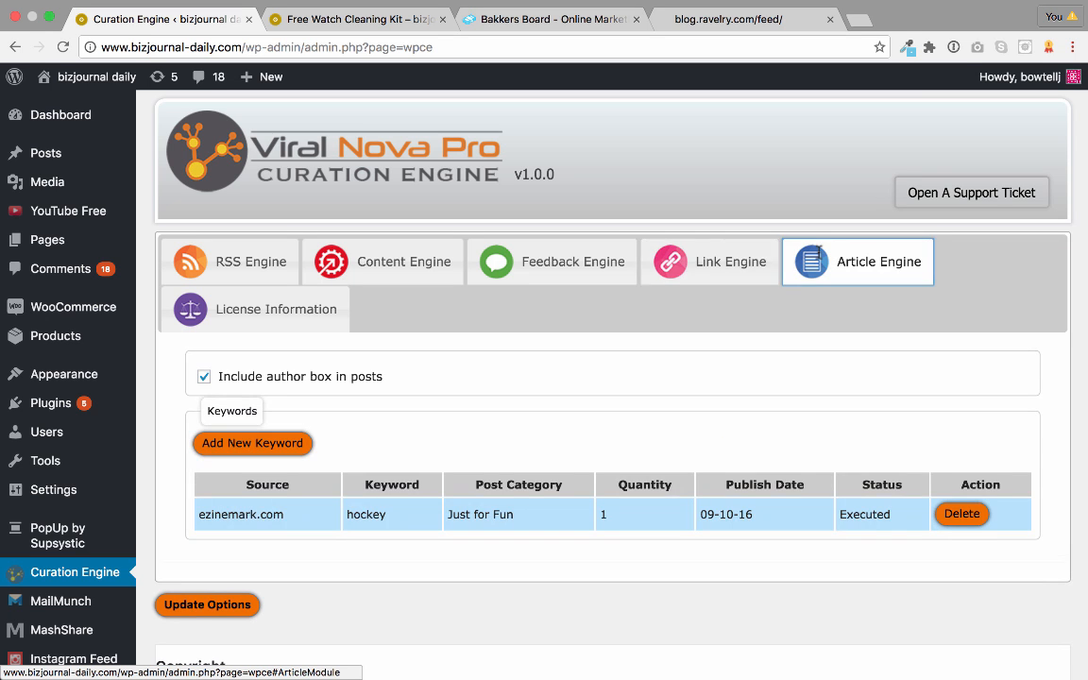
- Revisit the RSS Engine settings, then settle on the Link Engine tab
{"action": "left_click", "coordinate": [231, 261]}
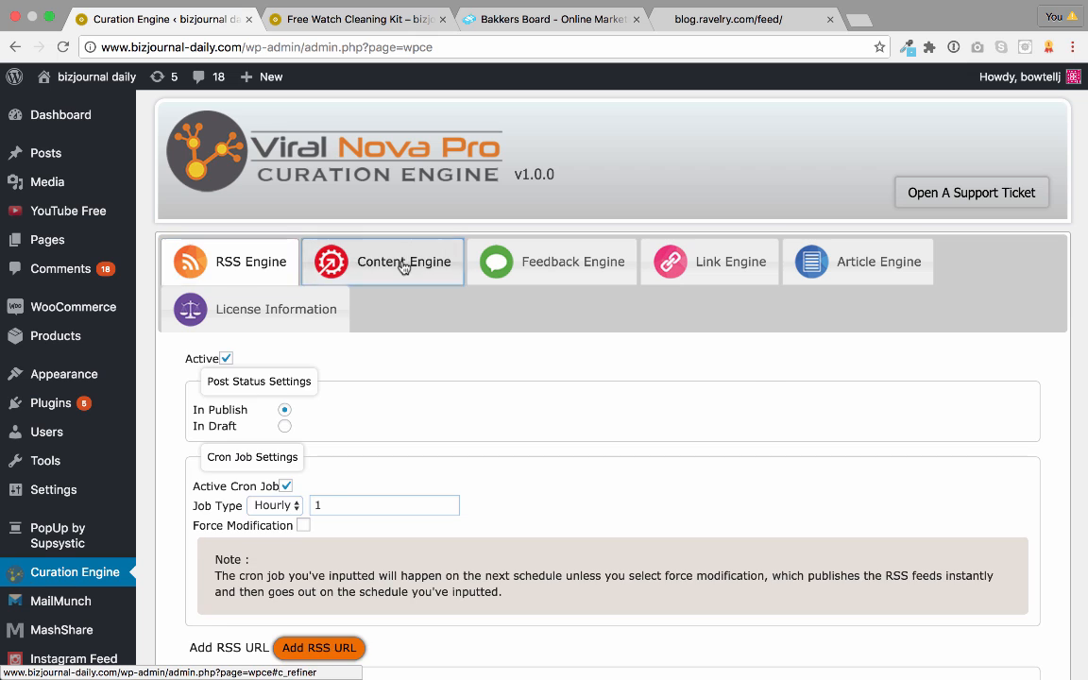
{"action": "left_click", "coordinate": [730, 261]}
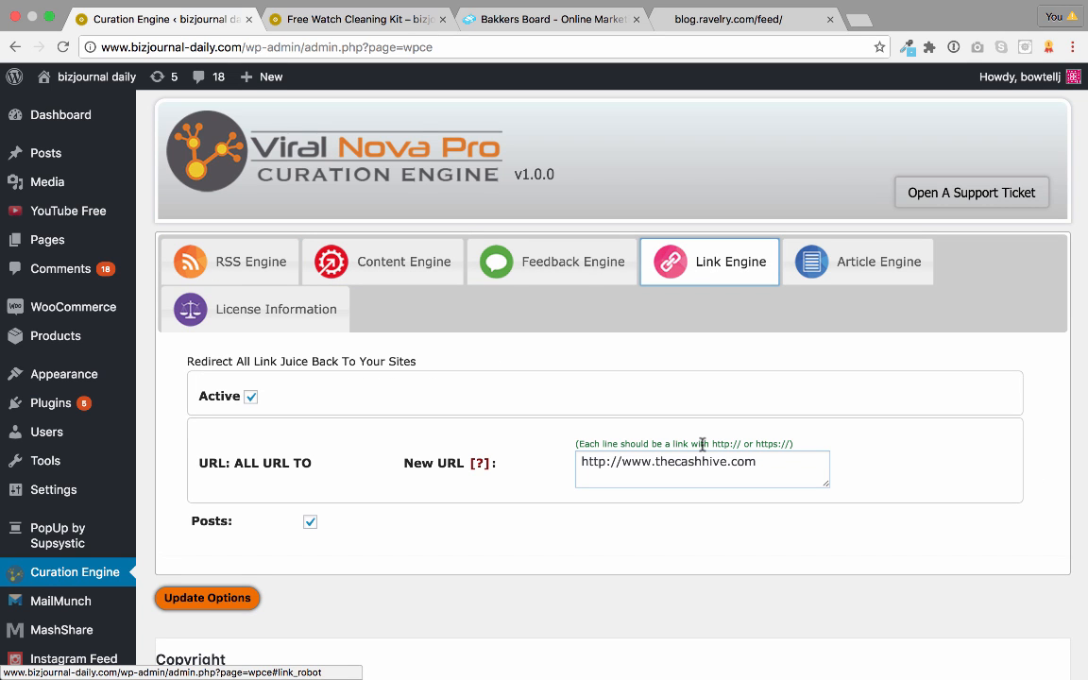
{"action": "scroll", "scroll_direction": "down", "scroll_amount": 3}
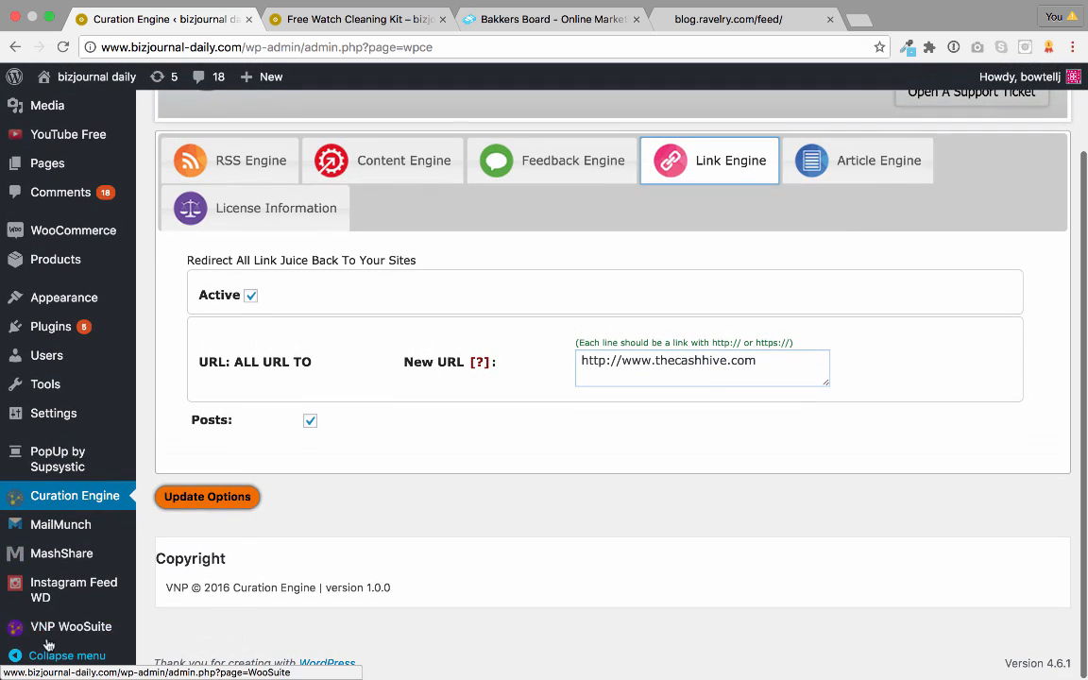